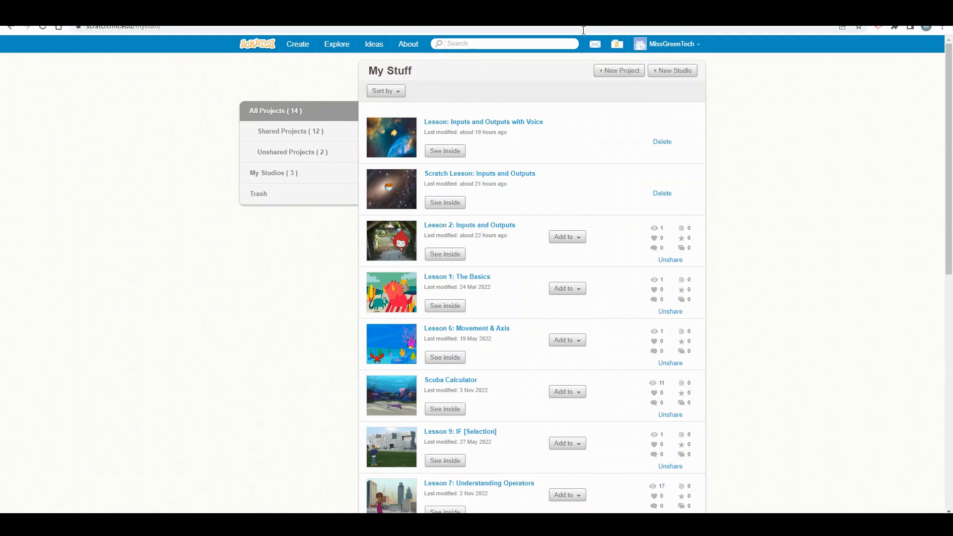
mouse_move(608, 45)
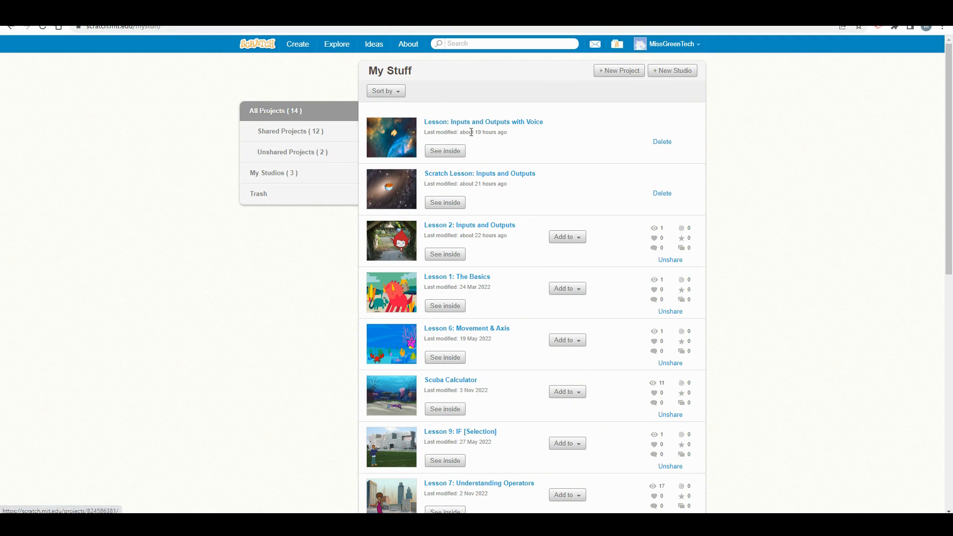
mouse_move(506, 125)
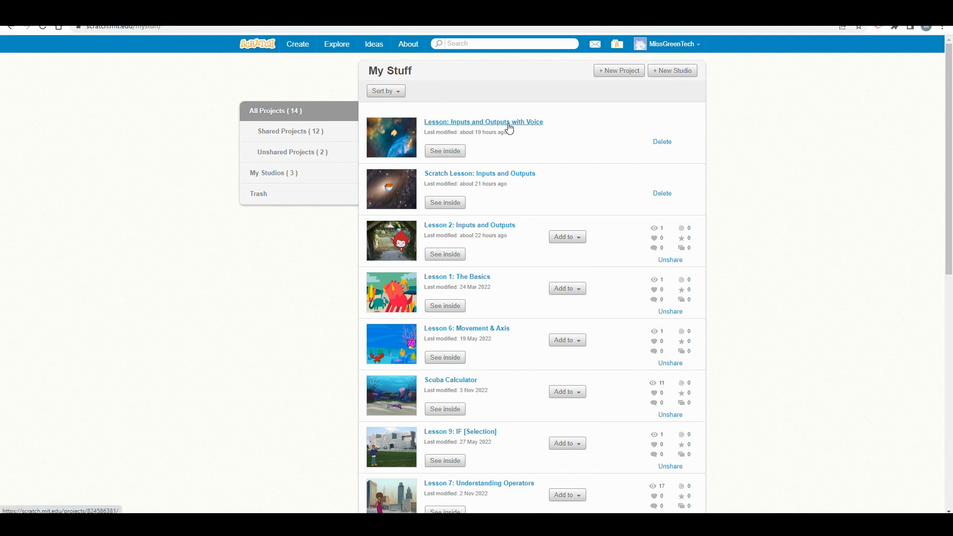
Open the 'Lesson: Inputs and Outputs with Voice' project from My Stuff in the editor
click(445, 151)
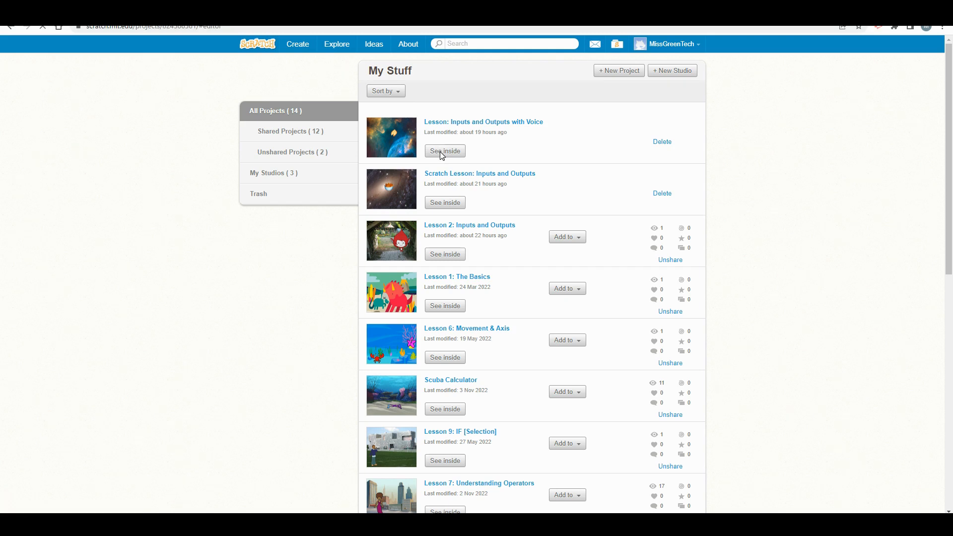
Zoom in on the Fortune Cookie sprite's script so the blocks appear larger
click(445, 151)
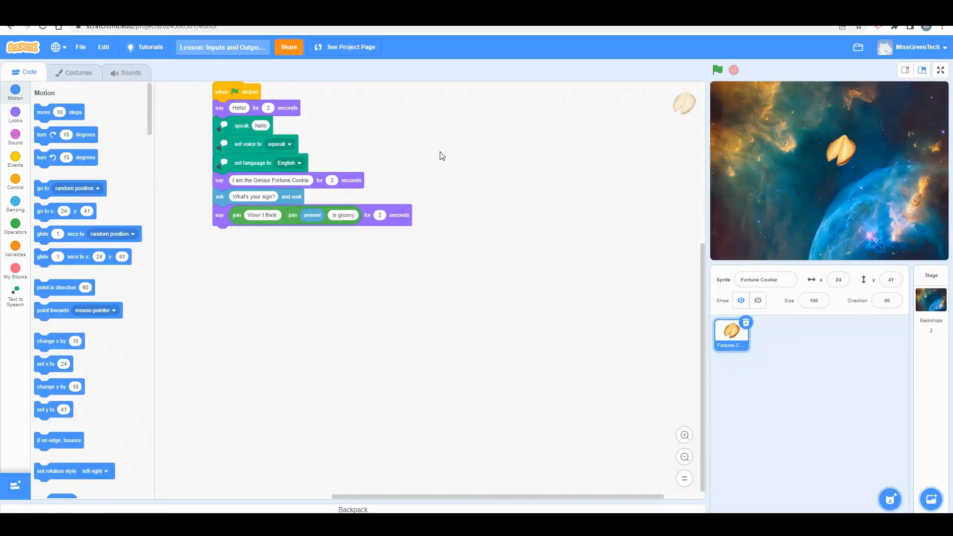
mouse_move(470, 158)
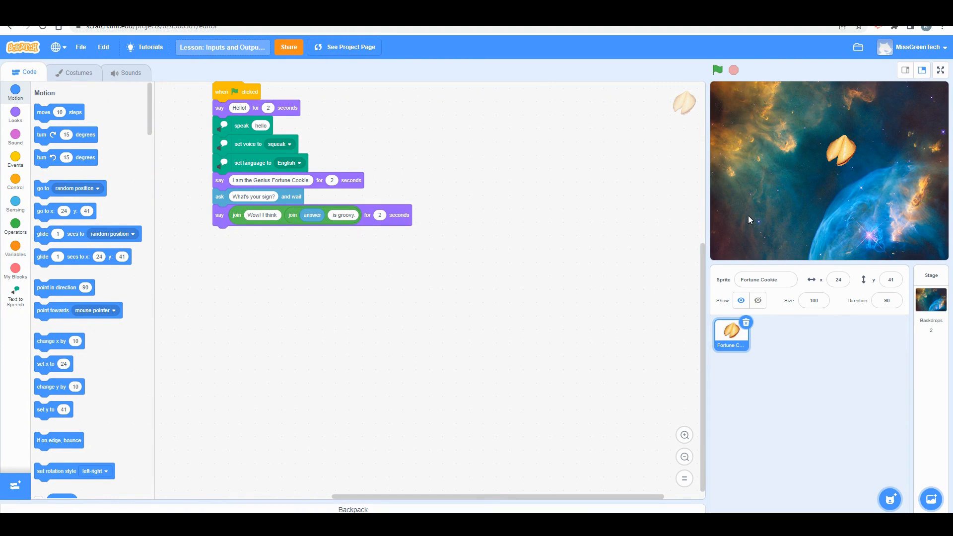
mouse_move(682, 429)
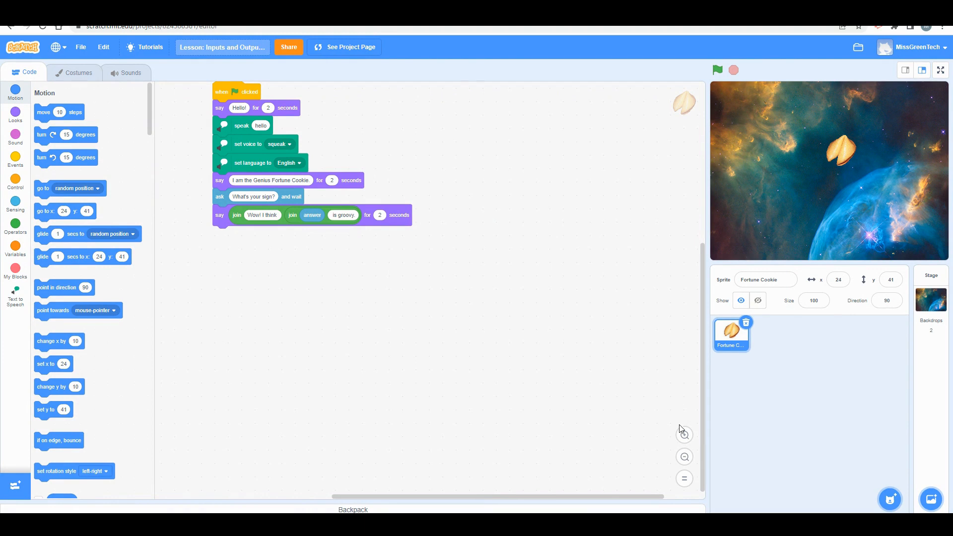
click(685, 434)
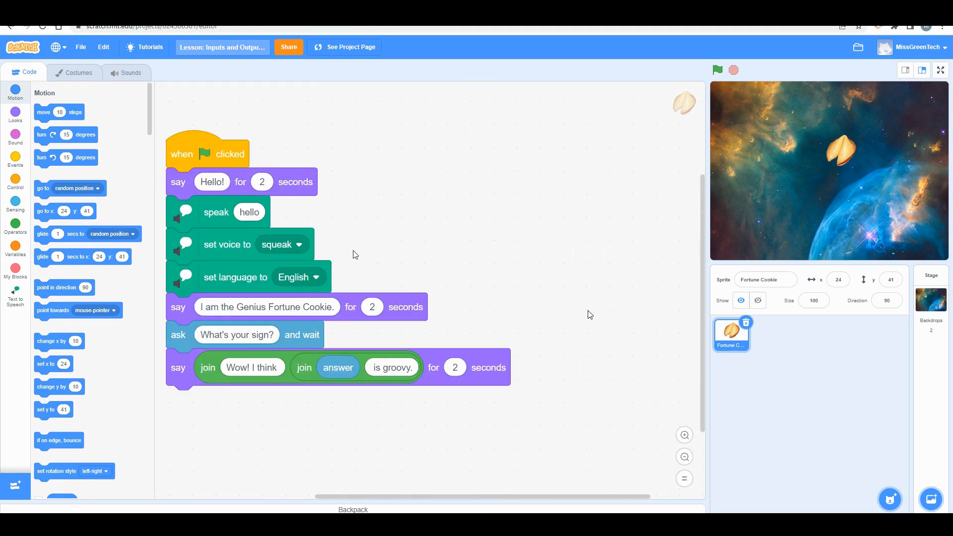
Drag the say Hello! stack off the when-green-flag-clicked hat block
drag(178, 181, 394, 139)
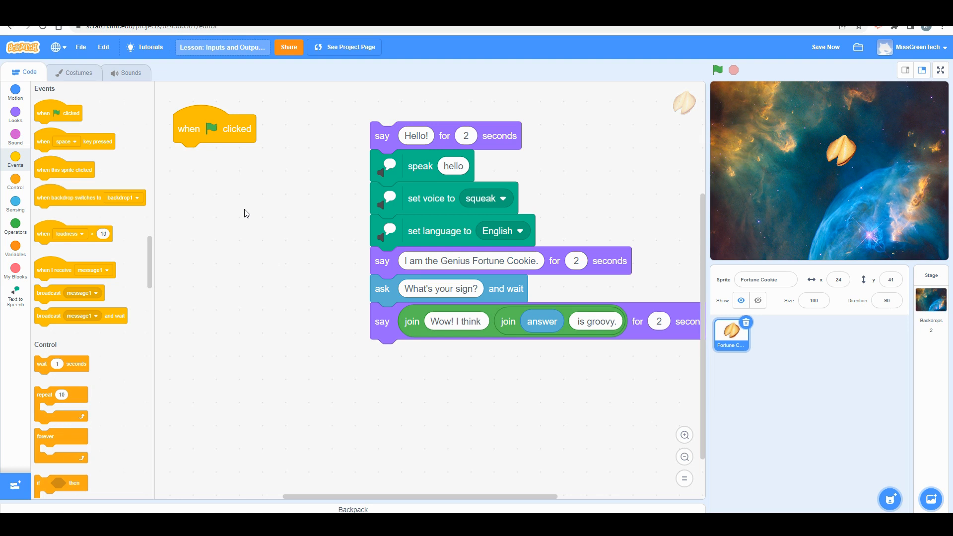
mouse_move(842, 164)
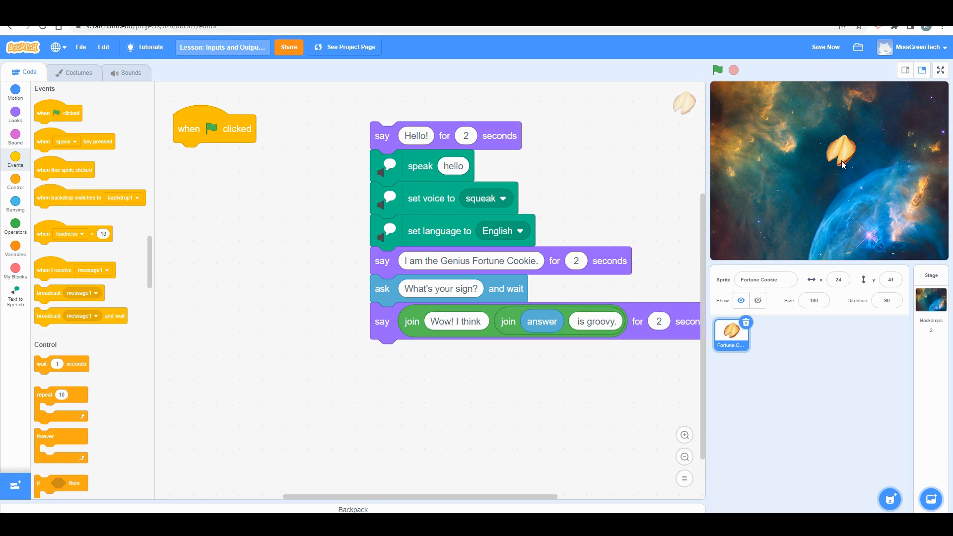
mouse_move(16, 113)
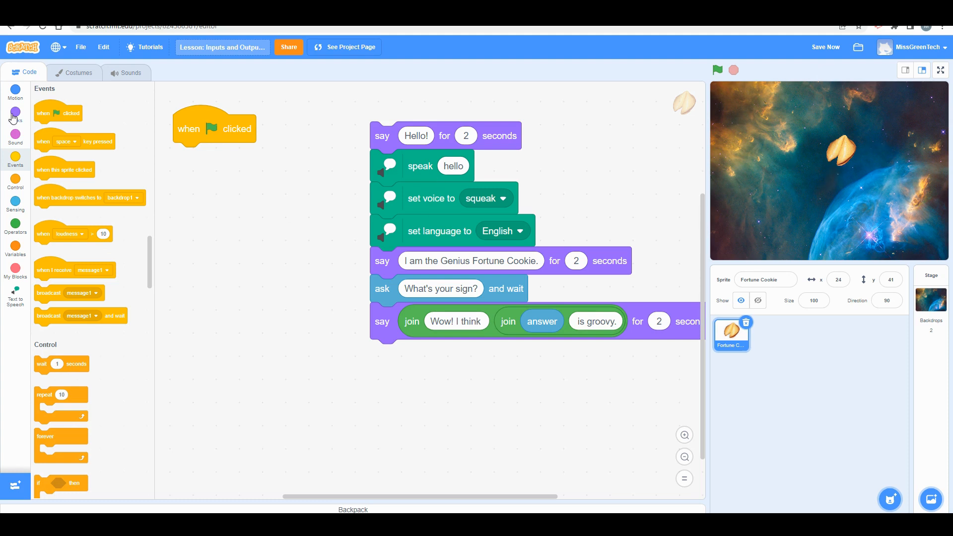
Reattach say Hello! under the green-flag hat and test-run the two-block script
click(16, 112)
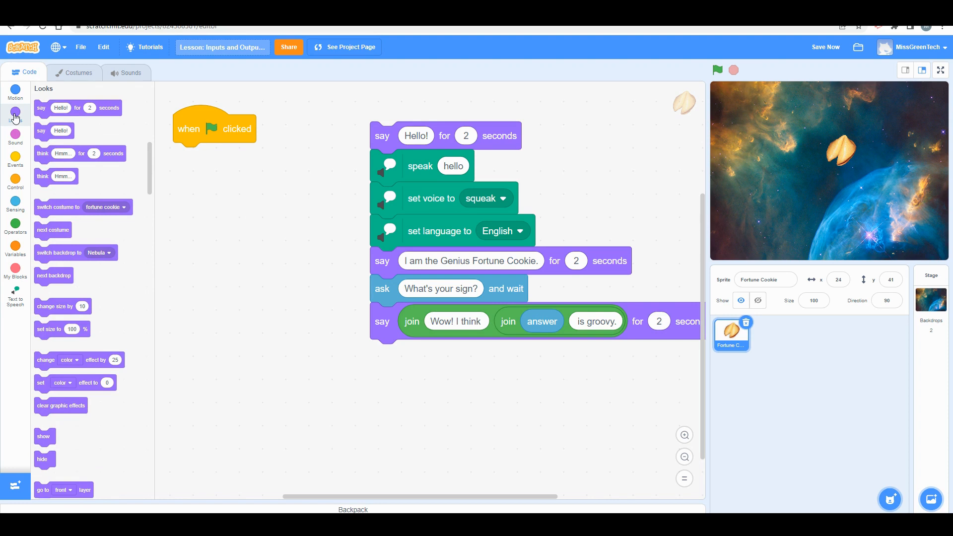
mouse_move(110, 109)
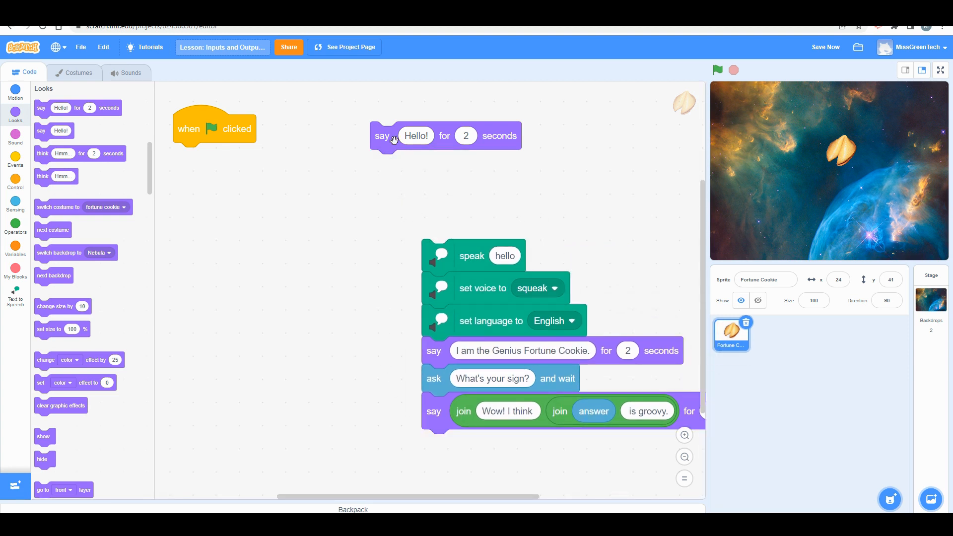
drag(382, 136, 185, 157)
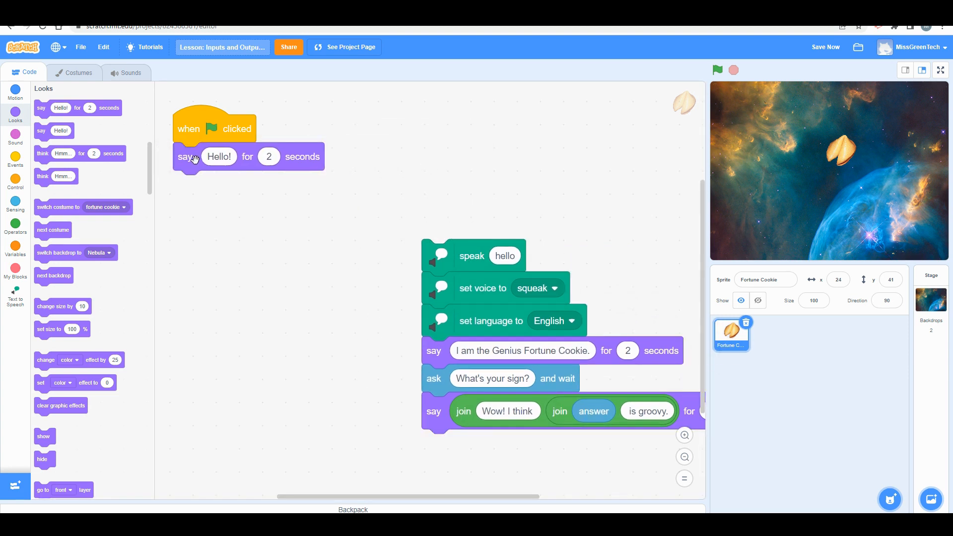
mouse_move(196, 124)
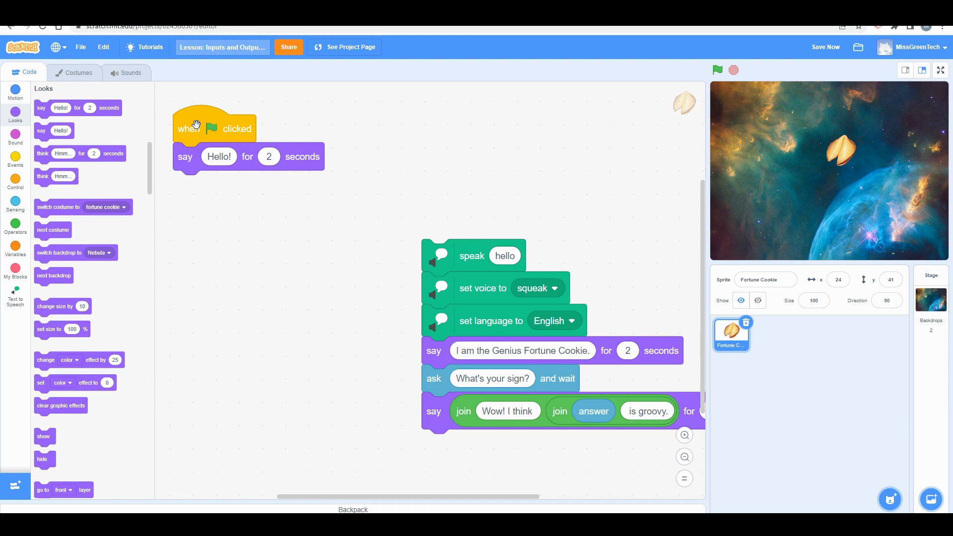
click(717, 70)
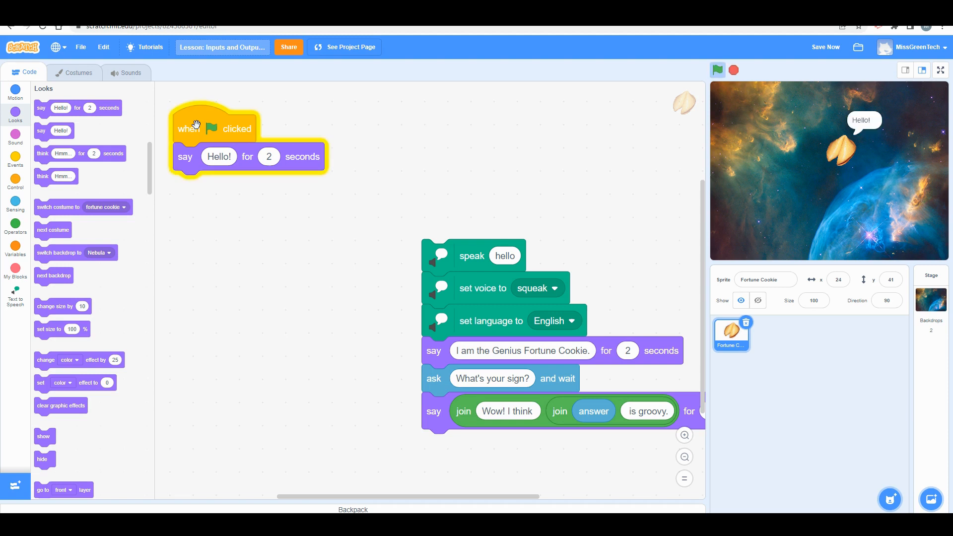
click(732, 69)
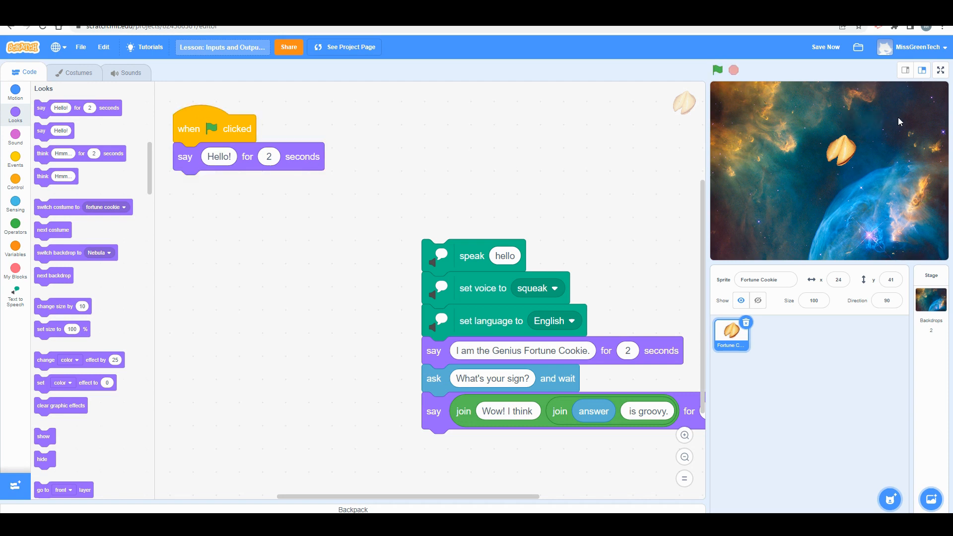
mouse_move(719, 70)
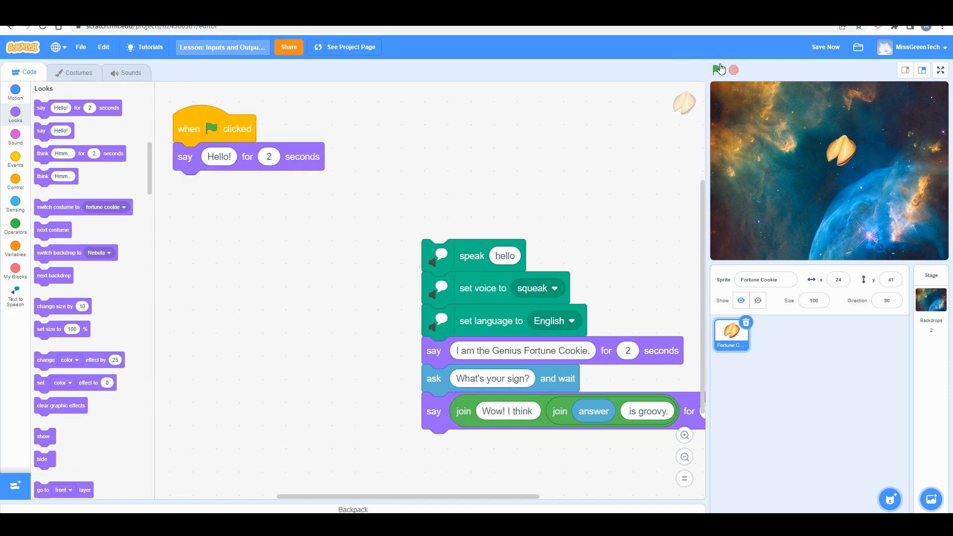
mouse_move(714, 98)
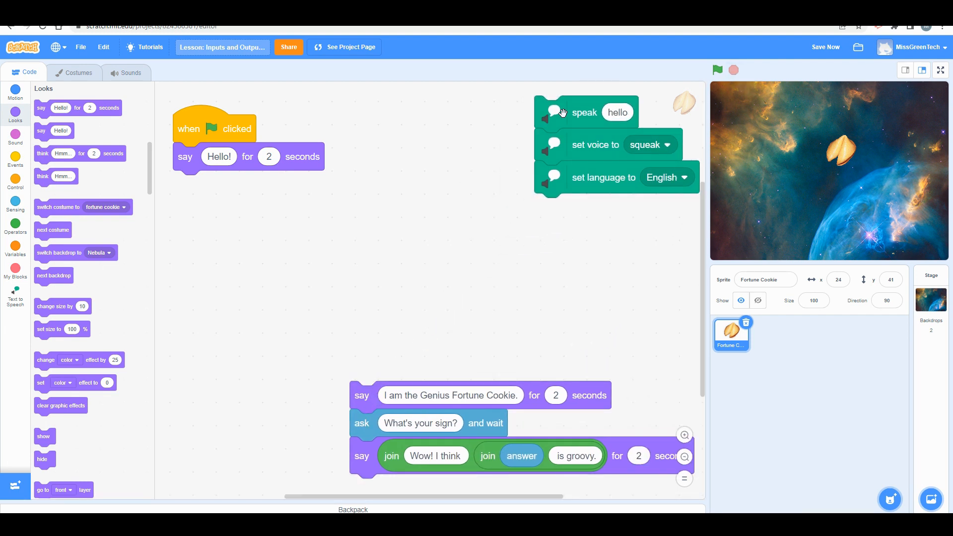
mouse_move(516, 318)
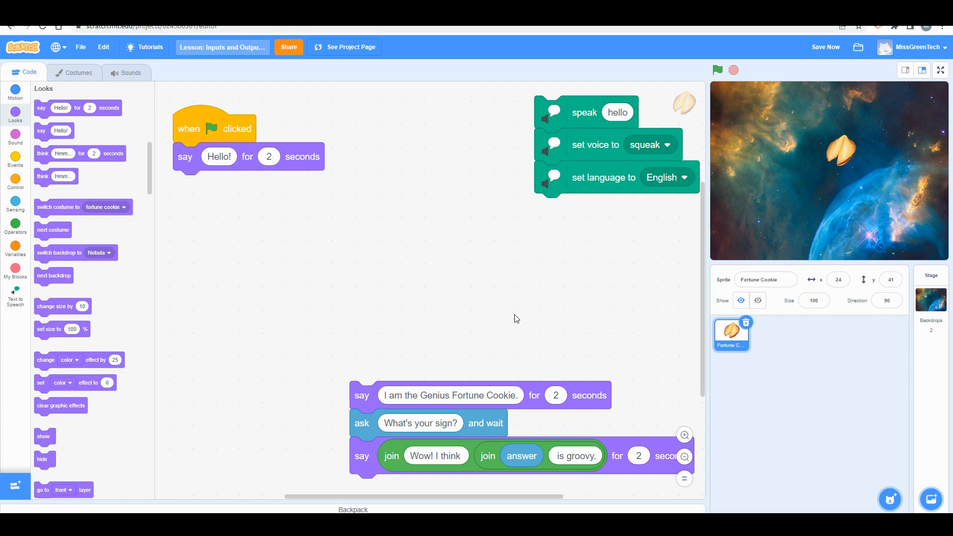
mouse_move(440, 368)
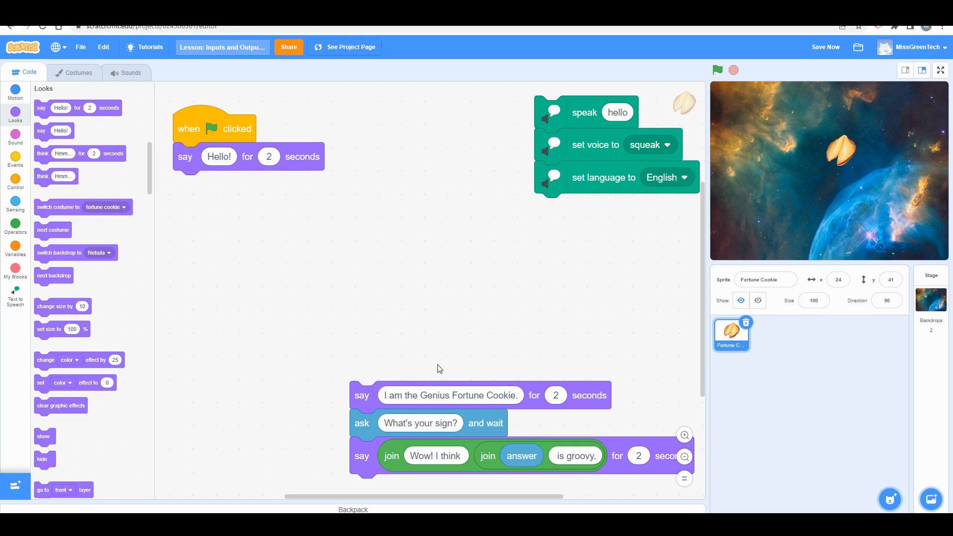
mouse_move(828, 206)
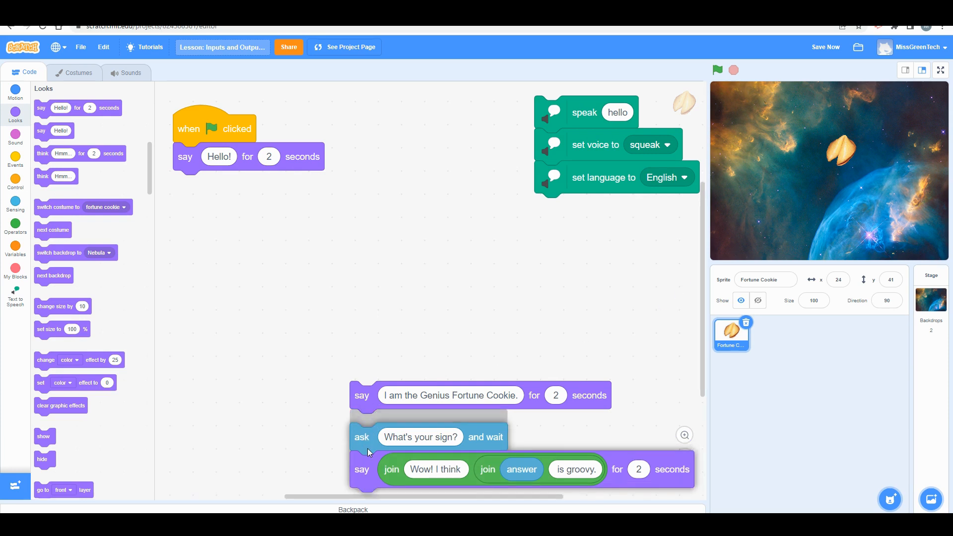
Split off the ask and join blocks and attach 'I am the Genius Fortune Cookie' under Hello!
drag(362, 395, 193, 193)
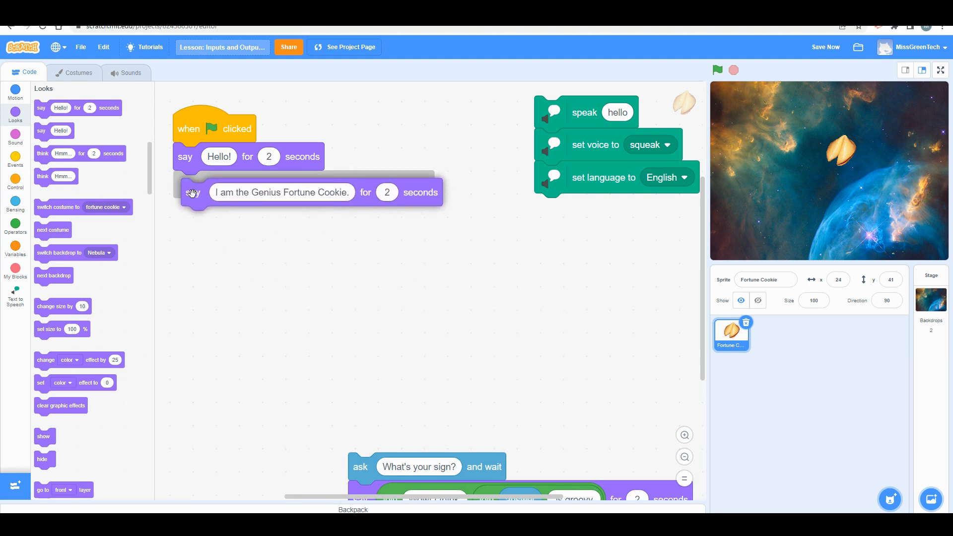
drag(193, 192, 188, 184)
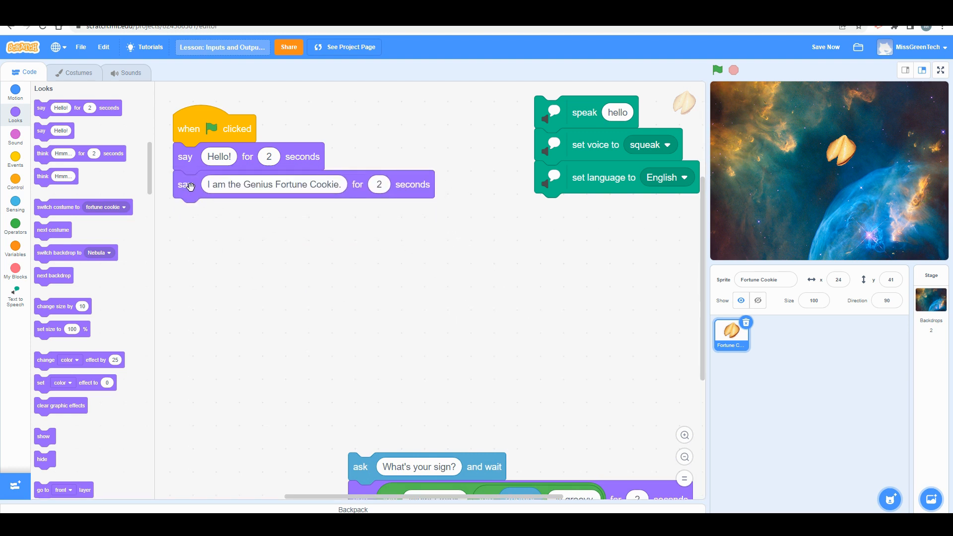
mouse_move(866, 162)
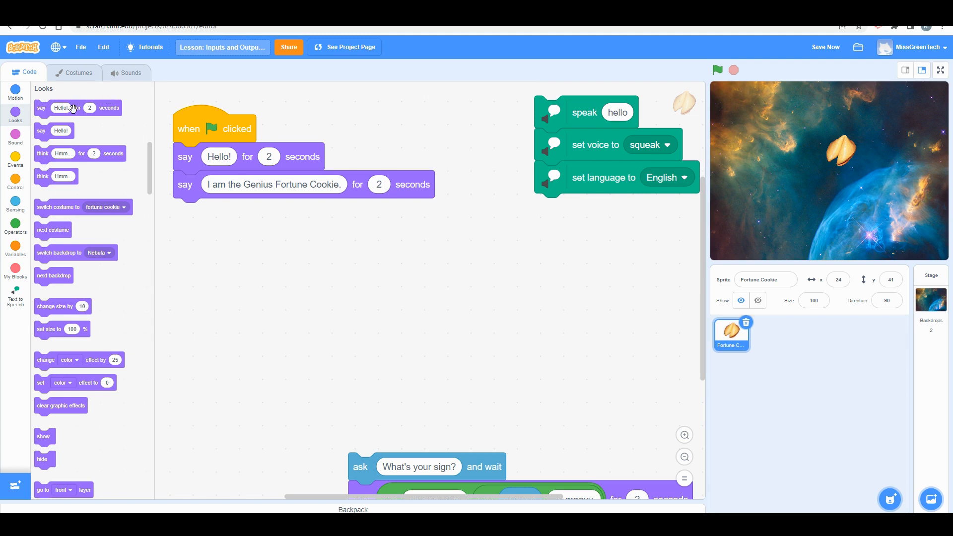
click(273, 184)
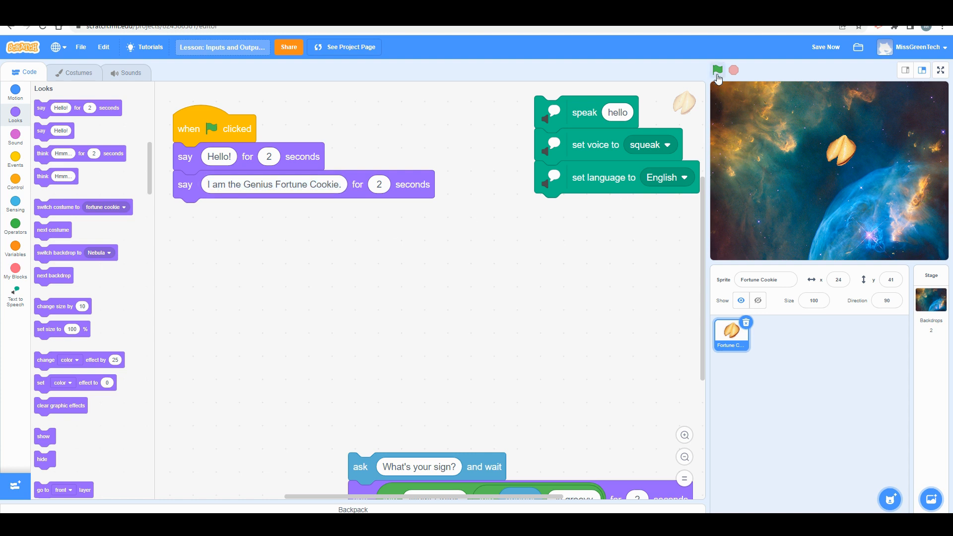
click(717, 70)
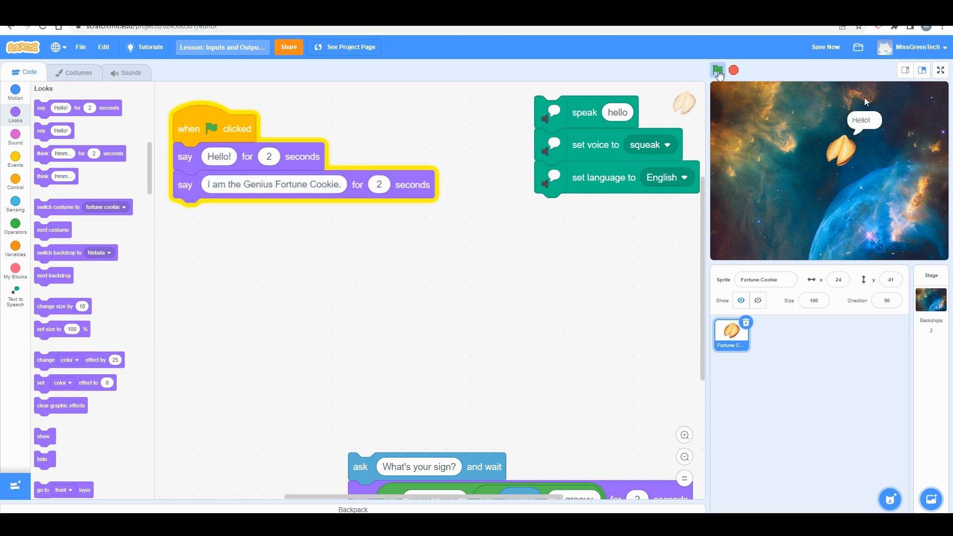
click(717, 69)
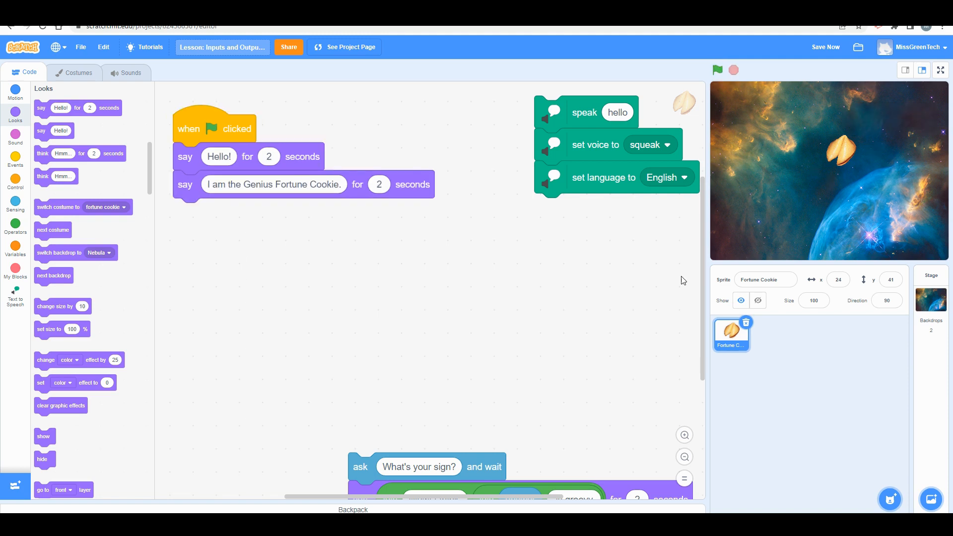
mouse_move(410, 389)
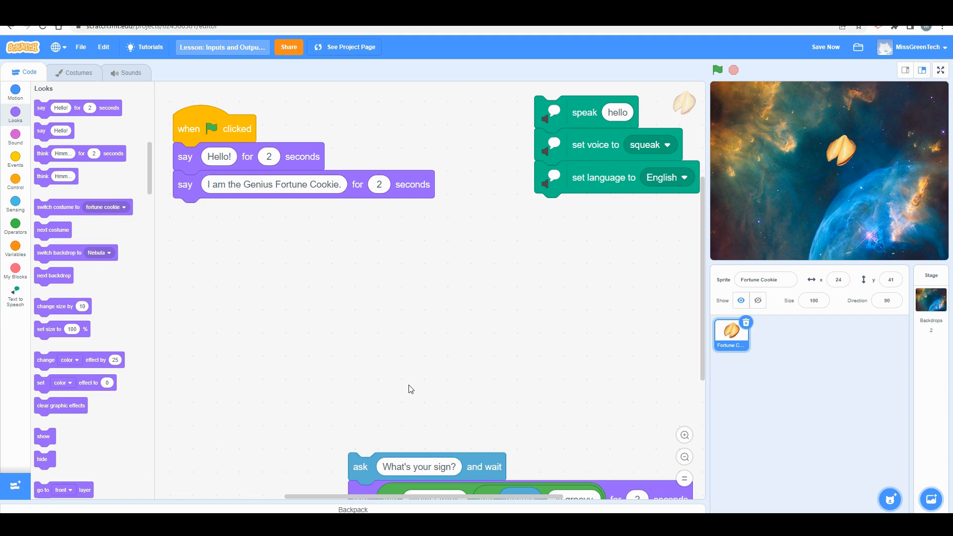
Drop a Sensing answer reporter into the inner join's empty slot
click(15, 202)
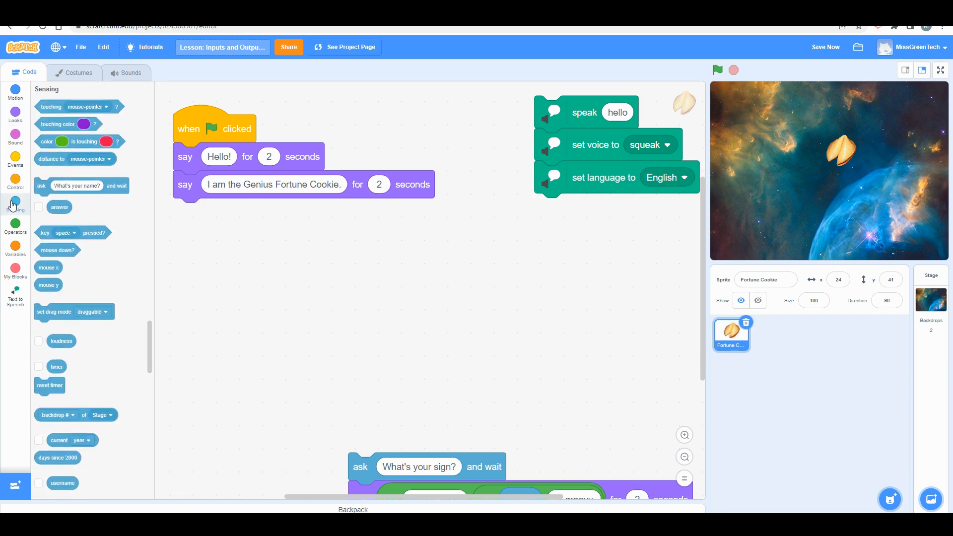
mouse_move(36, 184)
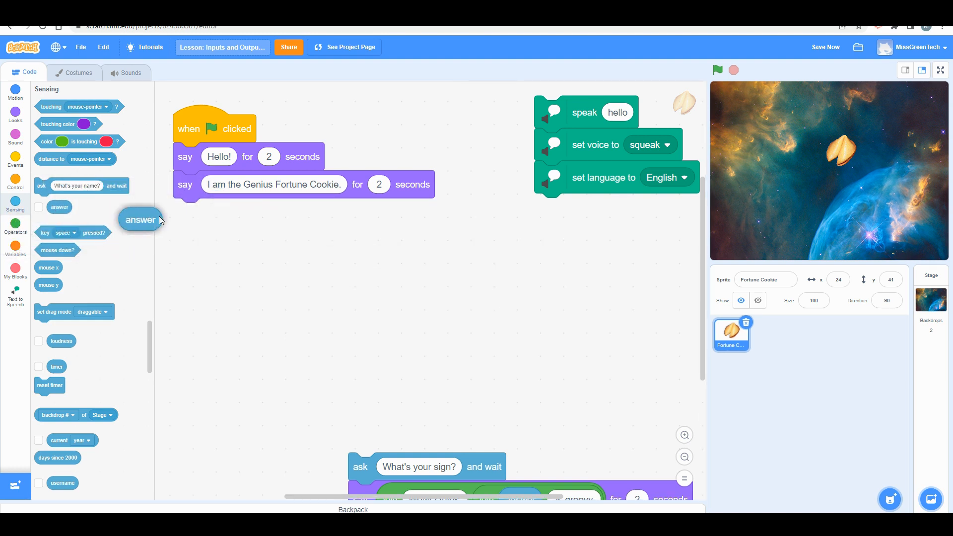
drag(141, 219, 544, 268)
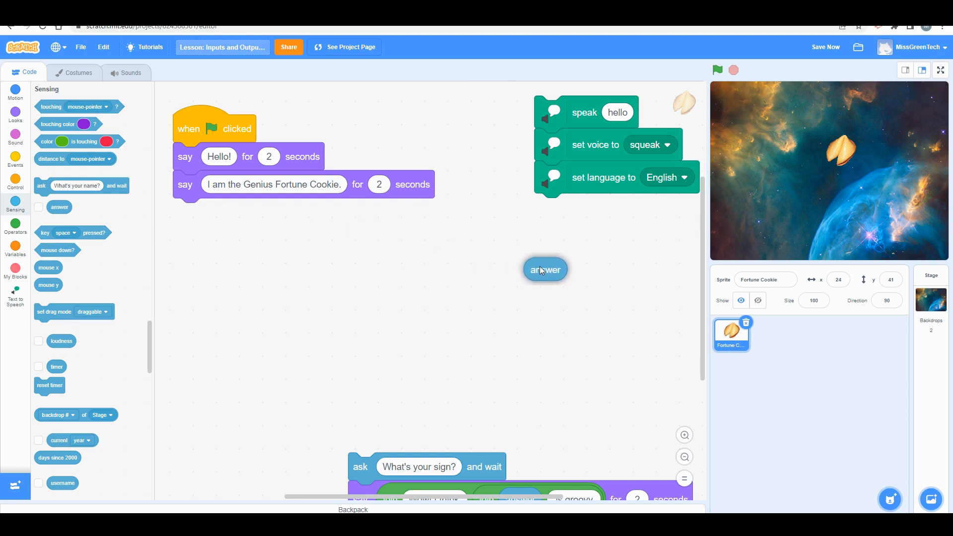
drag(543, 269, 588, 266)
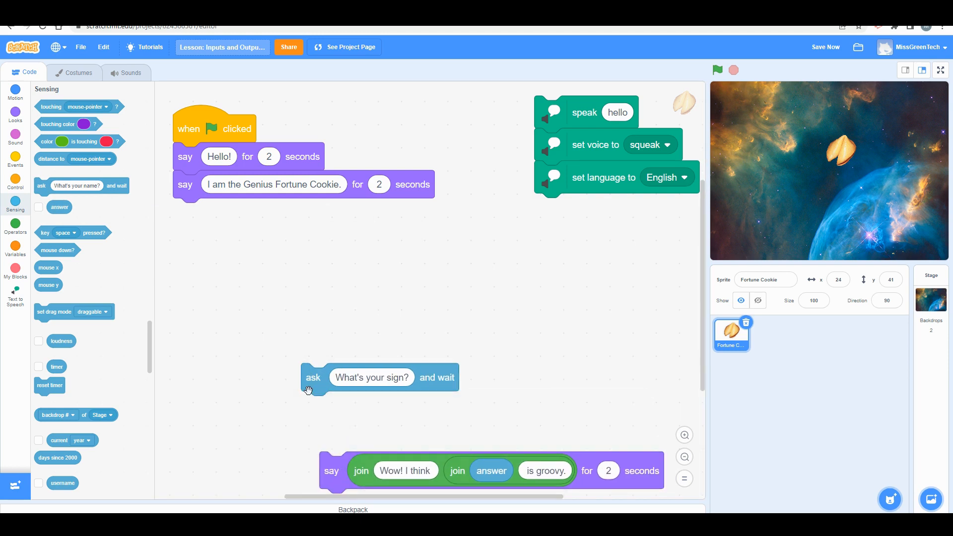
Hang the ask block under the Genius say block, asking 'How are you feeling today?'
drag(311, 376, 185, 212)
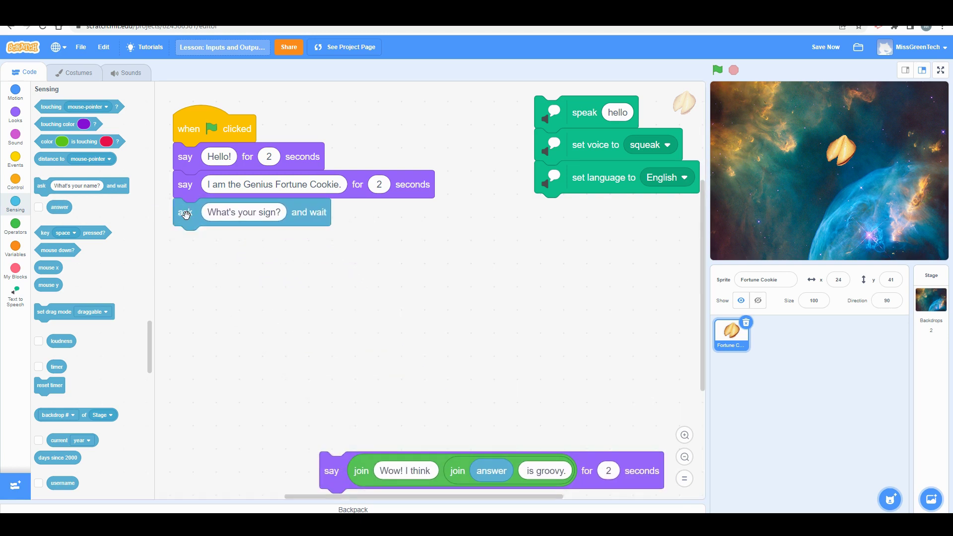
click(244, 212)
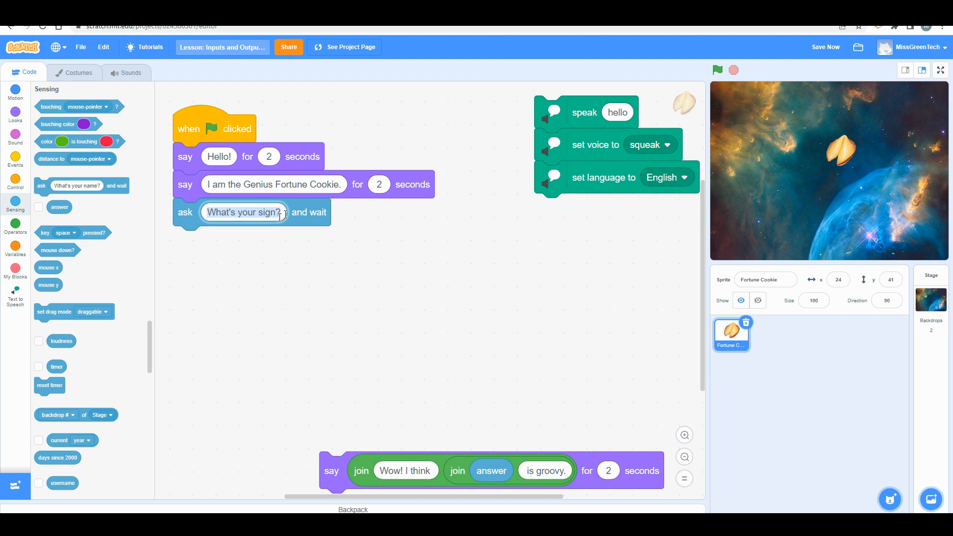
text(How are you feeling)
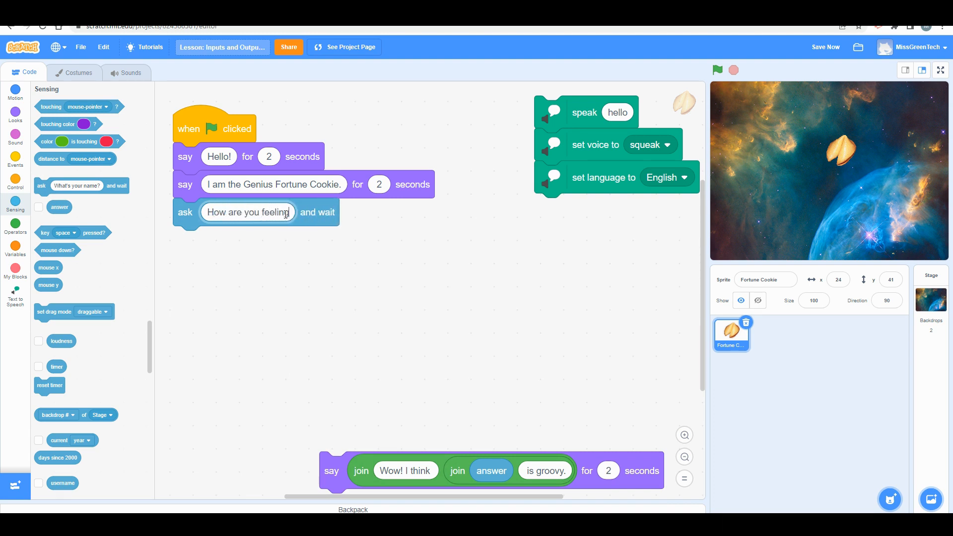
text(today?)
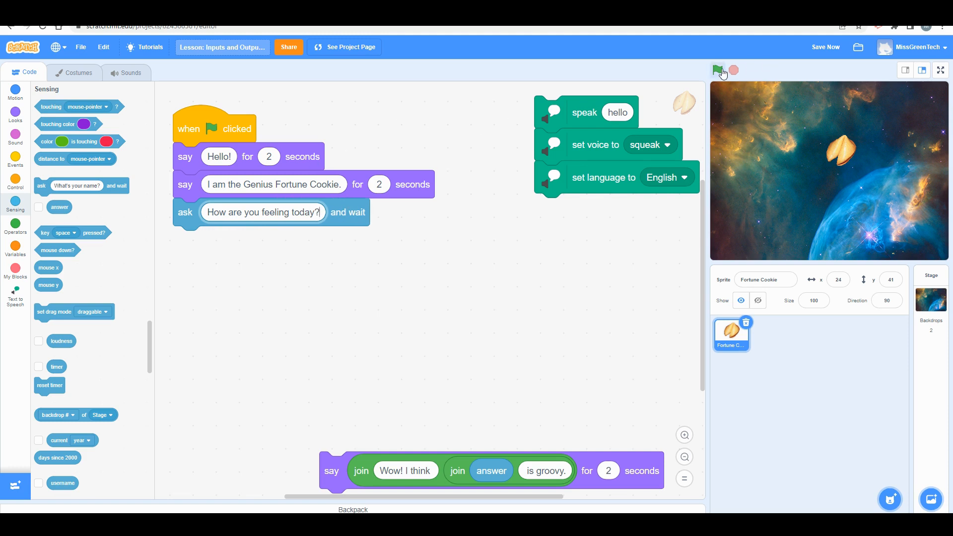
Run the script and watch the sprite ask 'How are you feeling today?' with an answer box
click(717, 70)
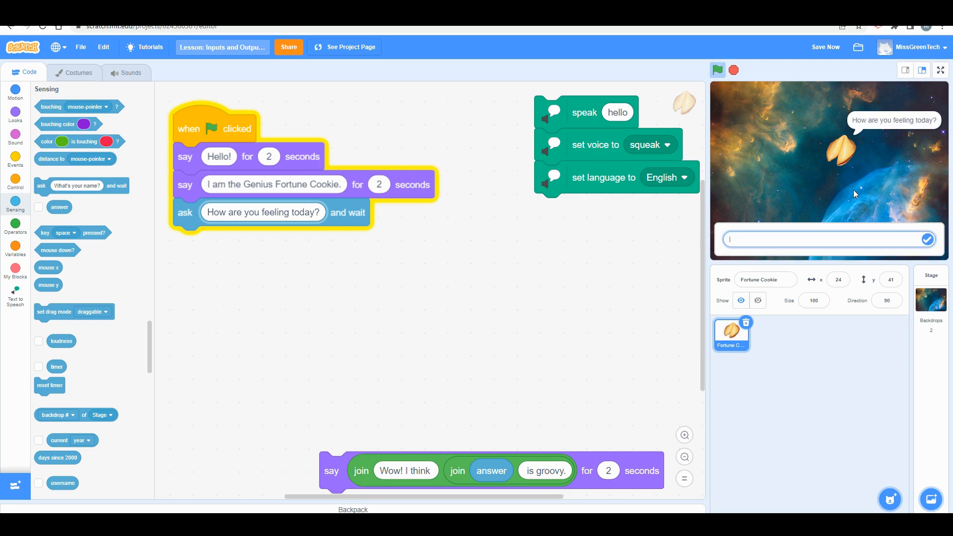
mouse_move(857, 213)
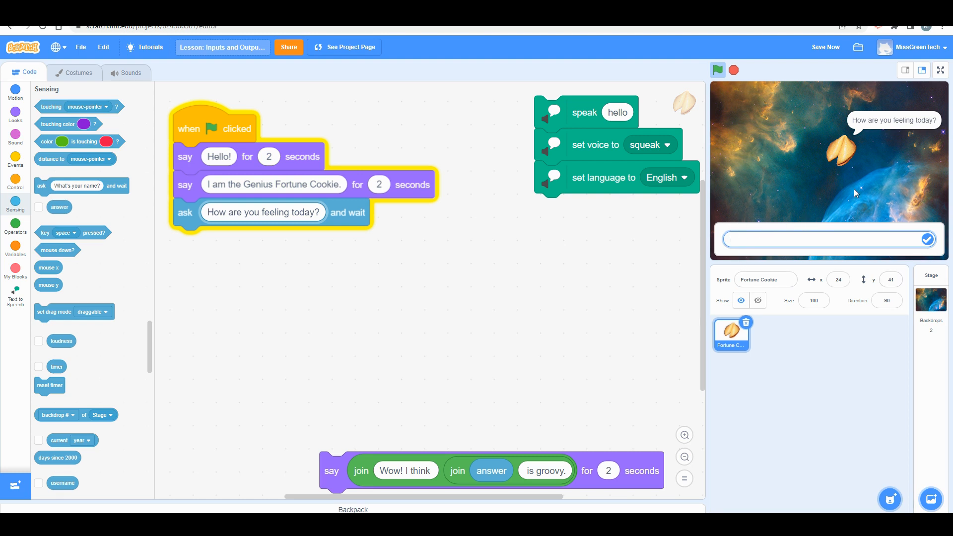
mouse_move(885, 221)
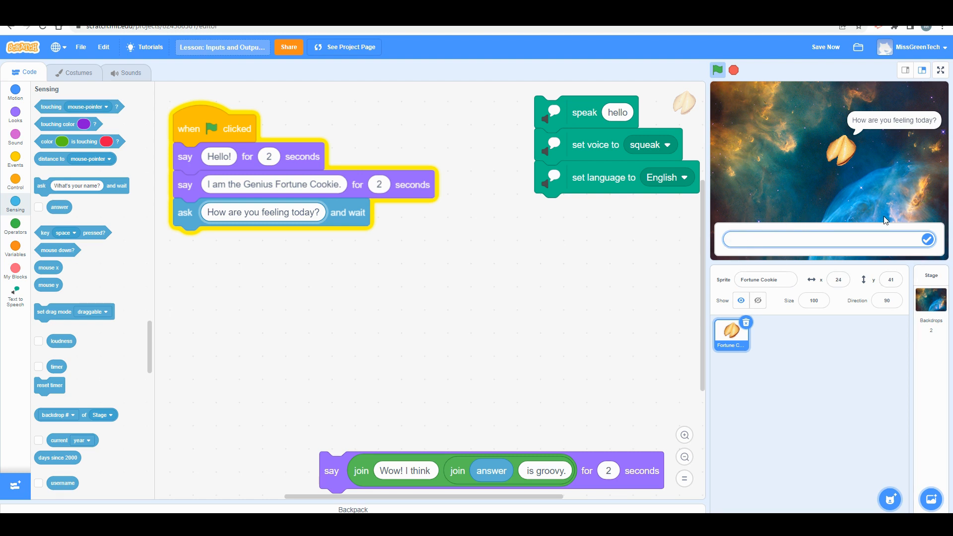
click(828, 241)
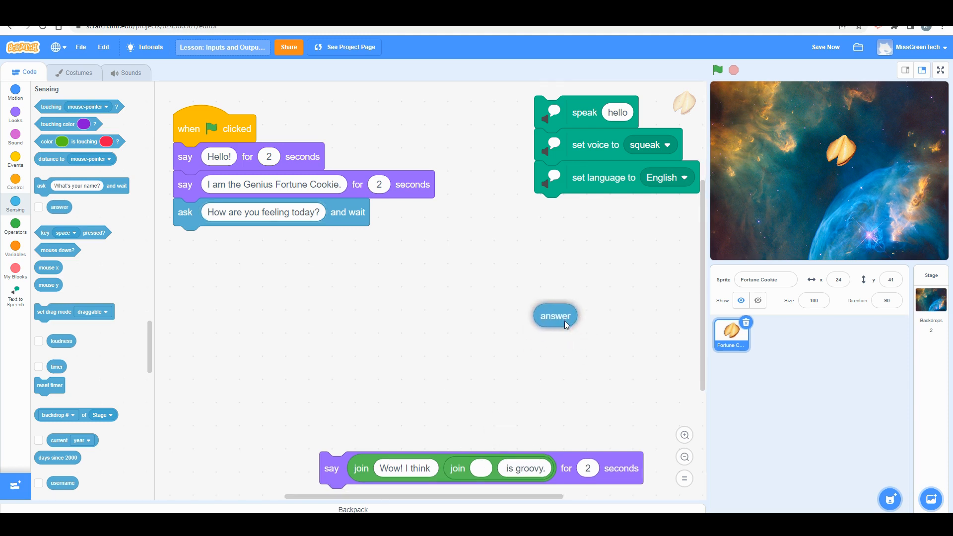
Add a say Hello! for 2 seconds block under ask and rearrange the join reply pieces
drag(554, 314, 480, 470)
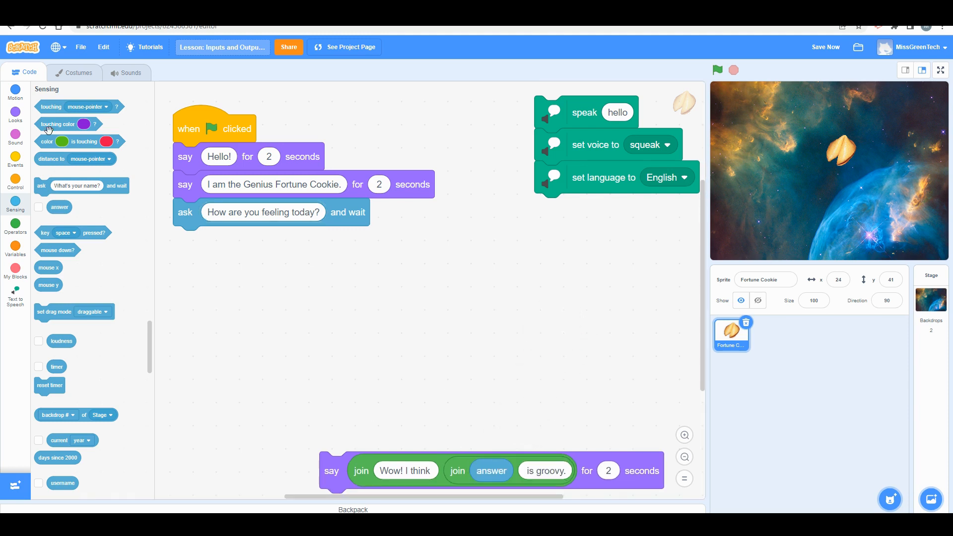
click(15, 119)
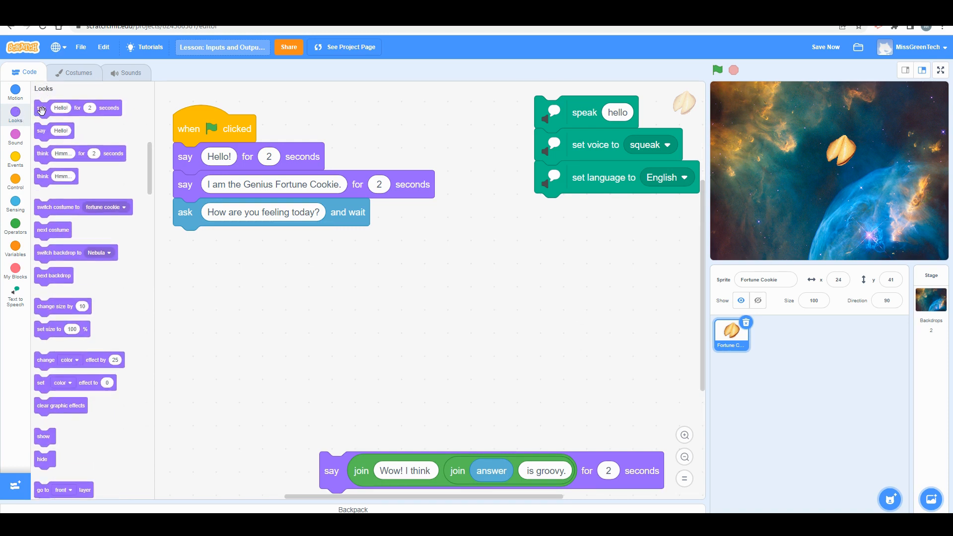
drag(58, 108, 217, 273)
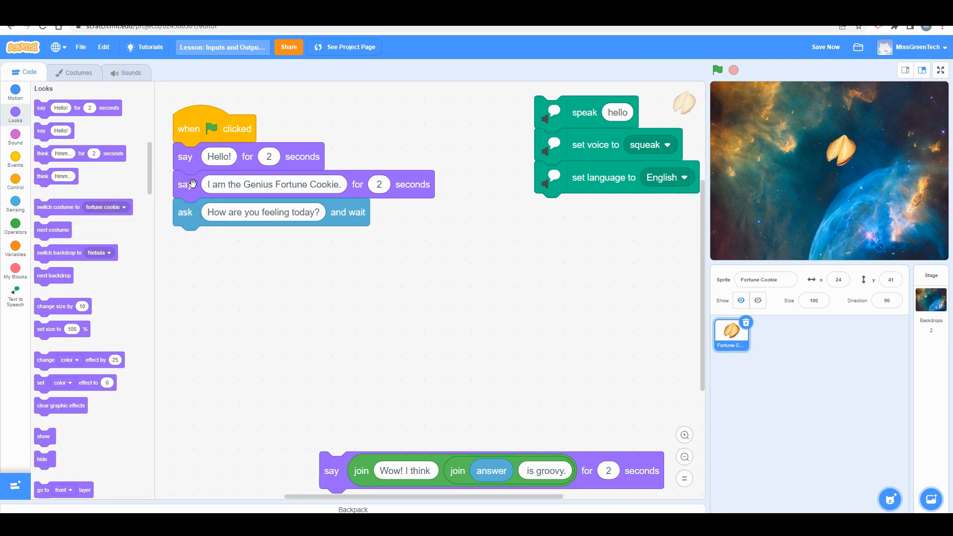
mouse_move(192, 216)
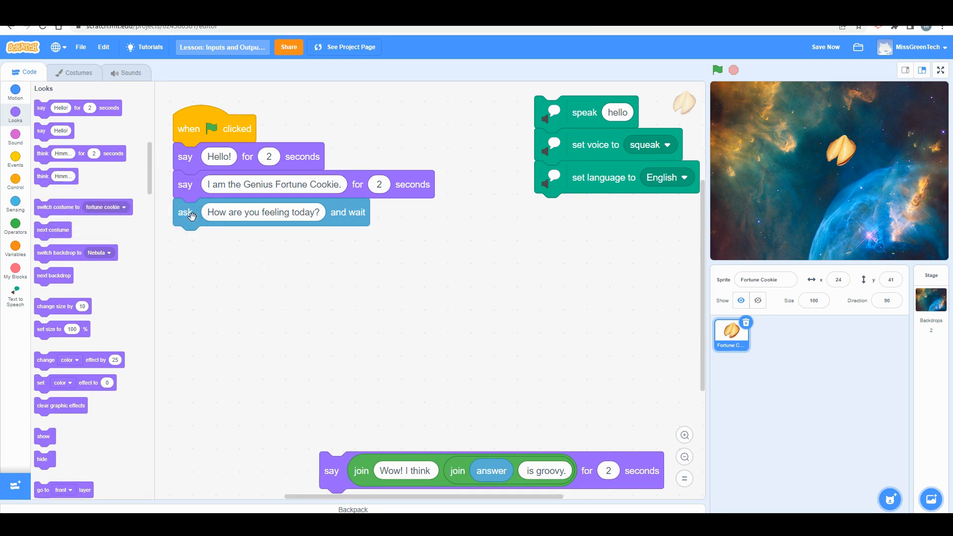
mouse_move(203, 268)
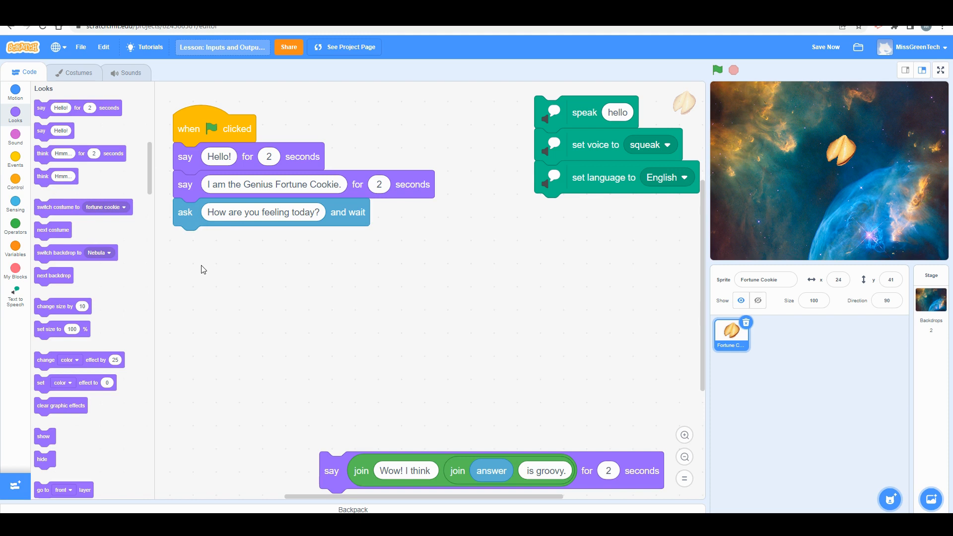
click(16, 95)
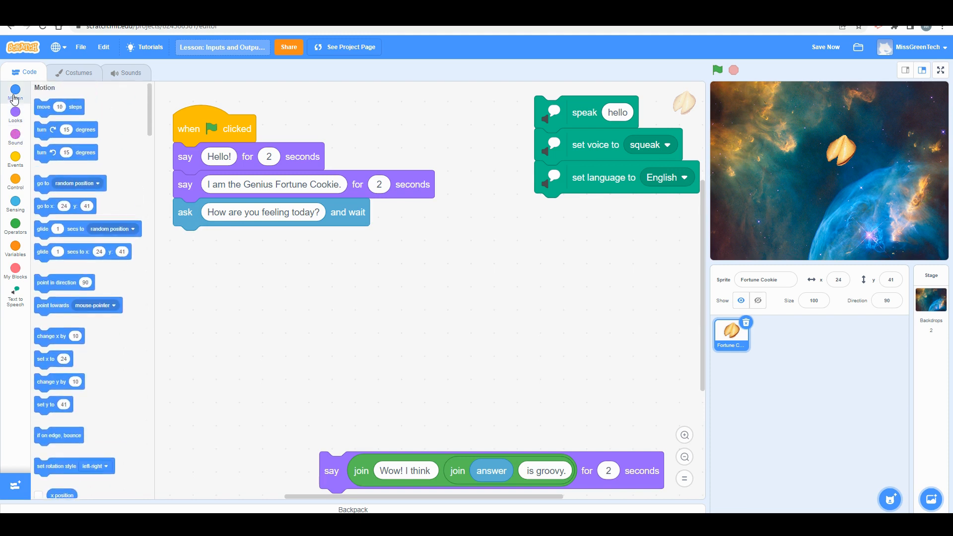
click(15, 201)
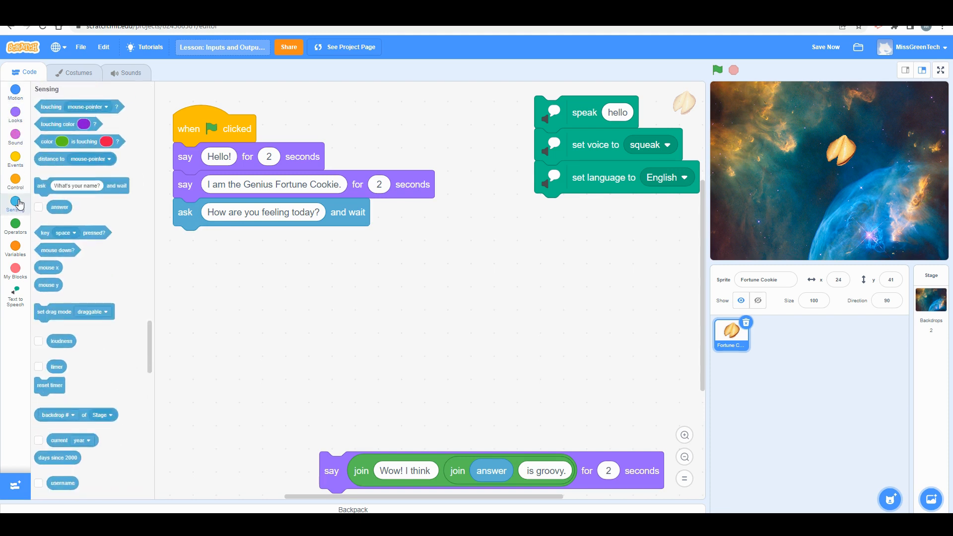
mouse_move(17, 114)
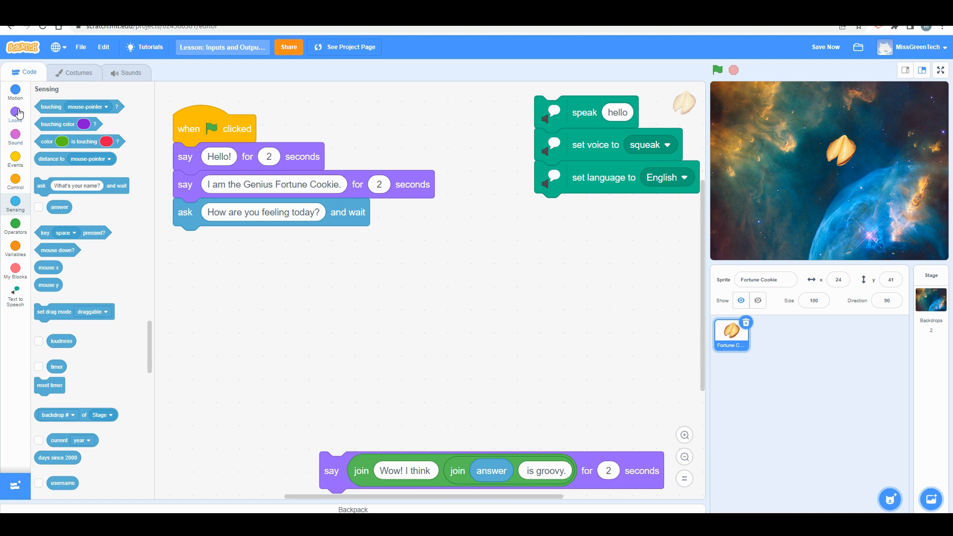
click(16, 111)
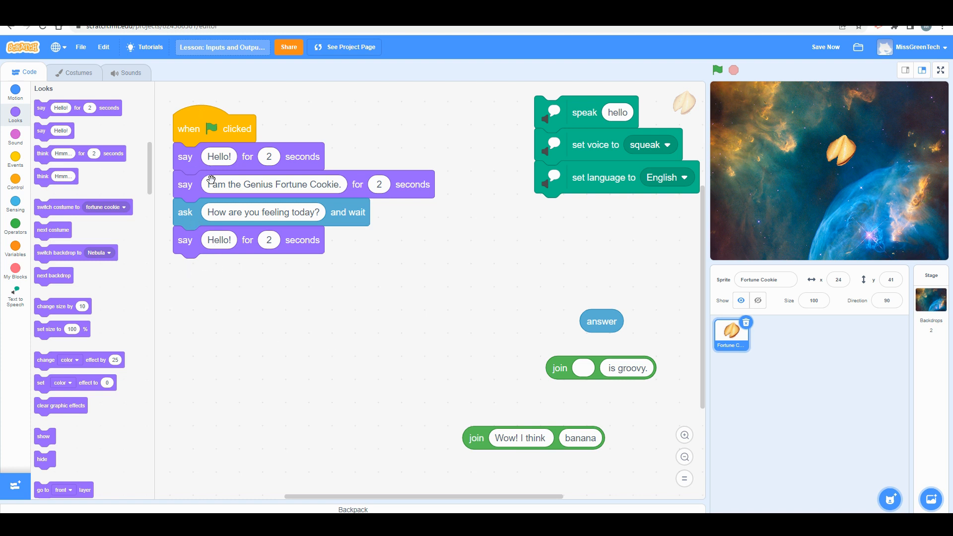
mouse_move(210, 247)
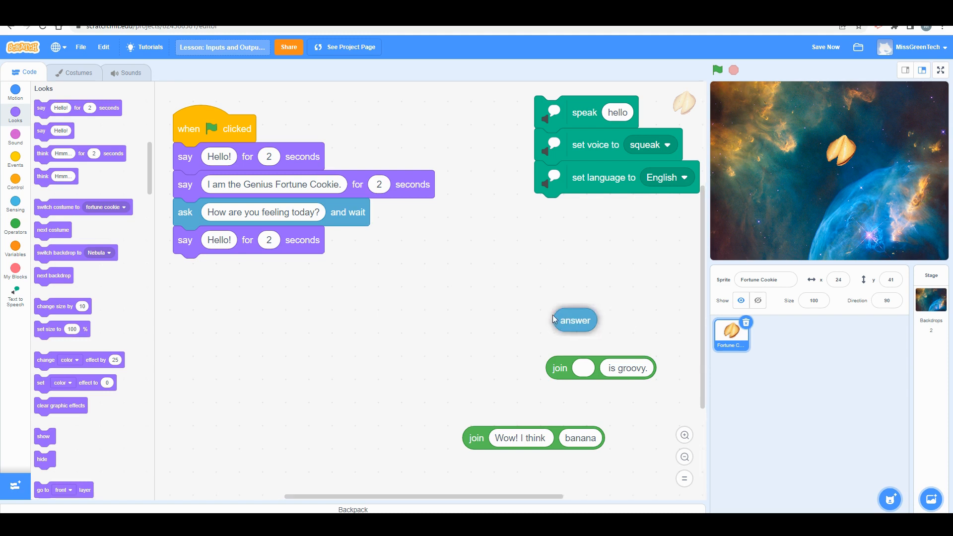
Put the answer reporter in the new say block, run the script and reply 'Fine'
drag(573, 320, 221, 239)
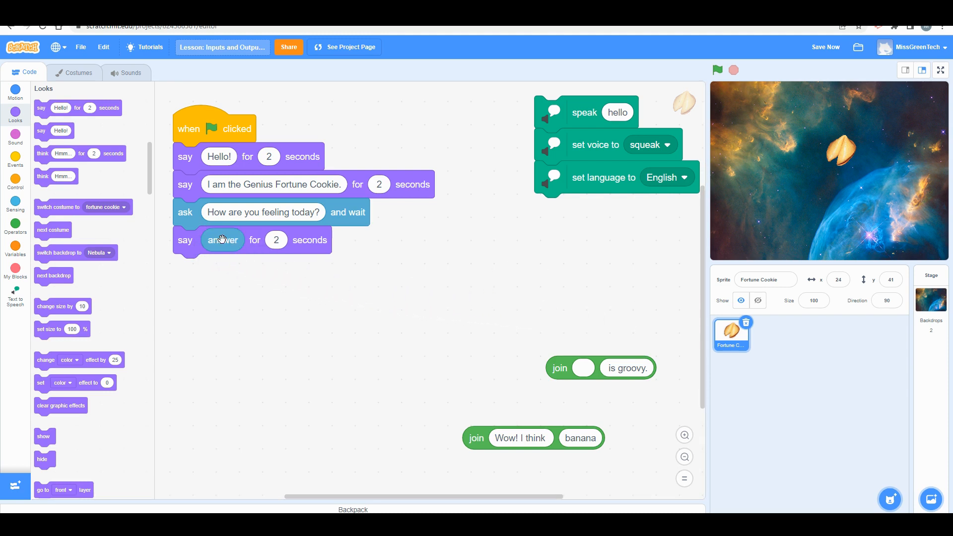
mouse_move(300, 210)
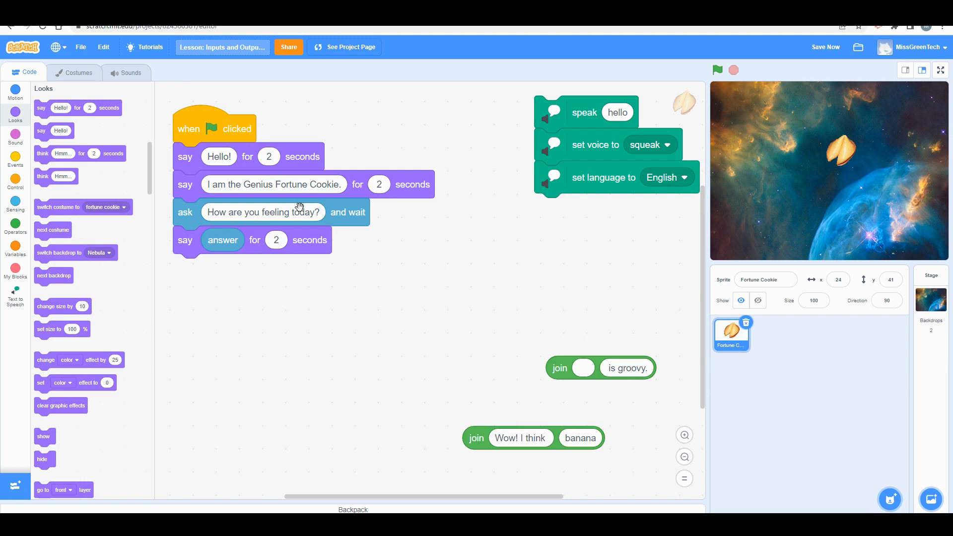
mouse_move(273, 278)
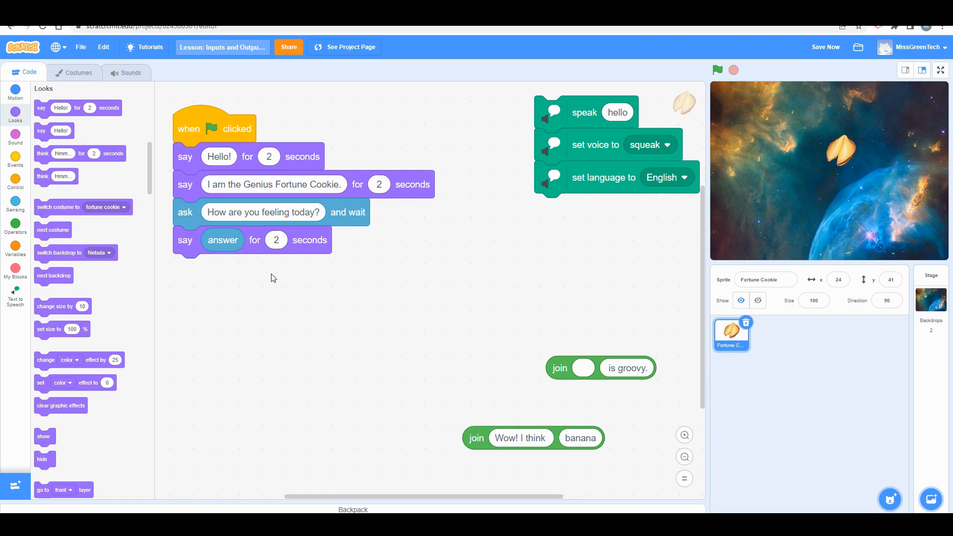
click(717, 69)
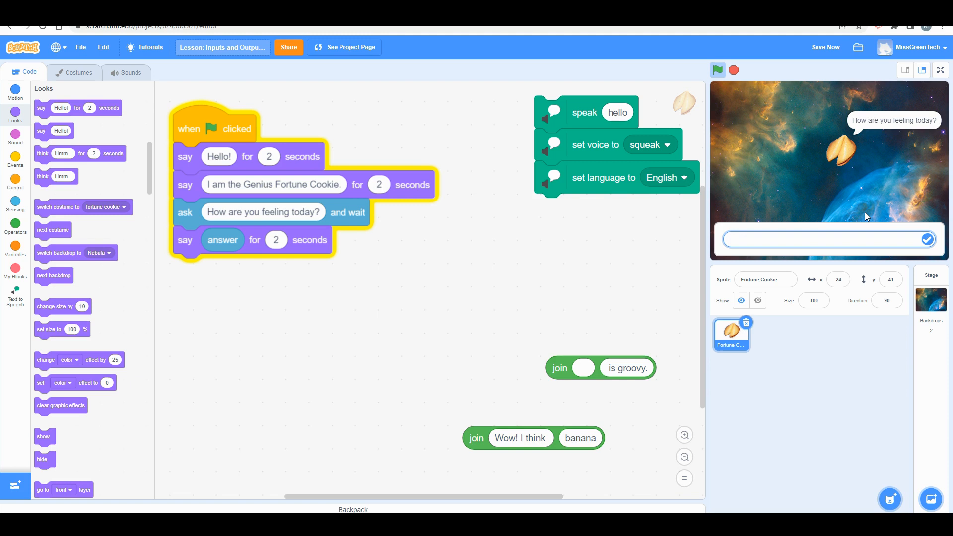
text(Fine)
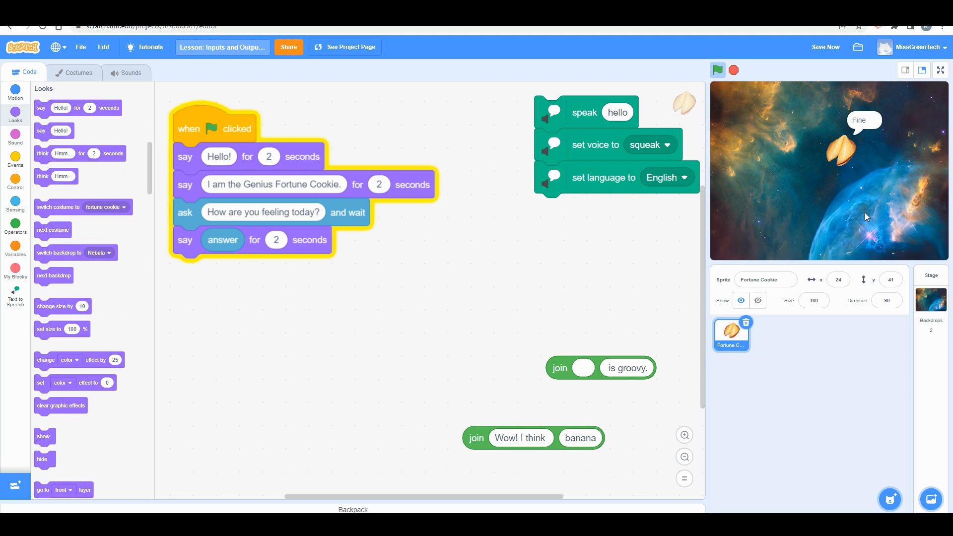
click(733, 69)
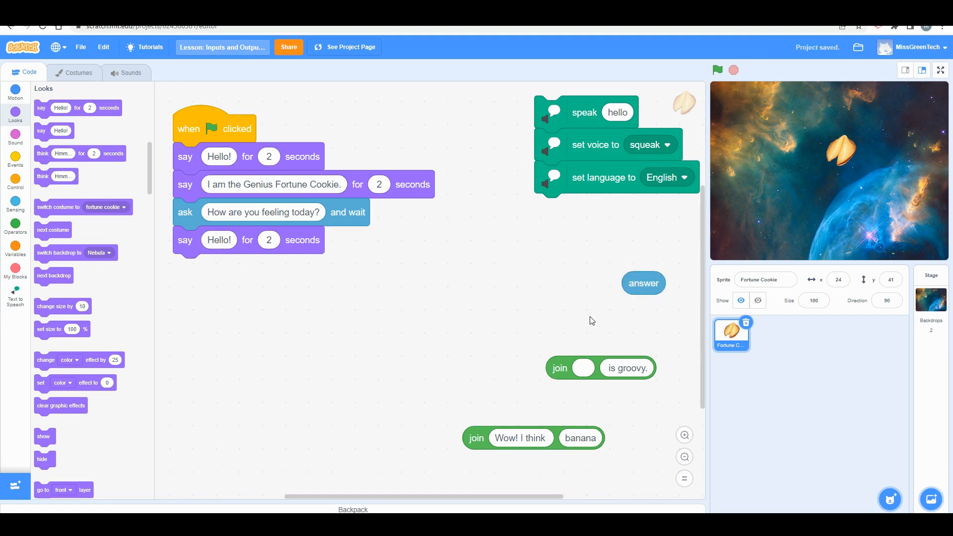
mouse_move(205, 136)
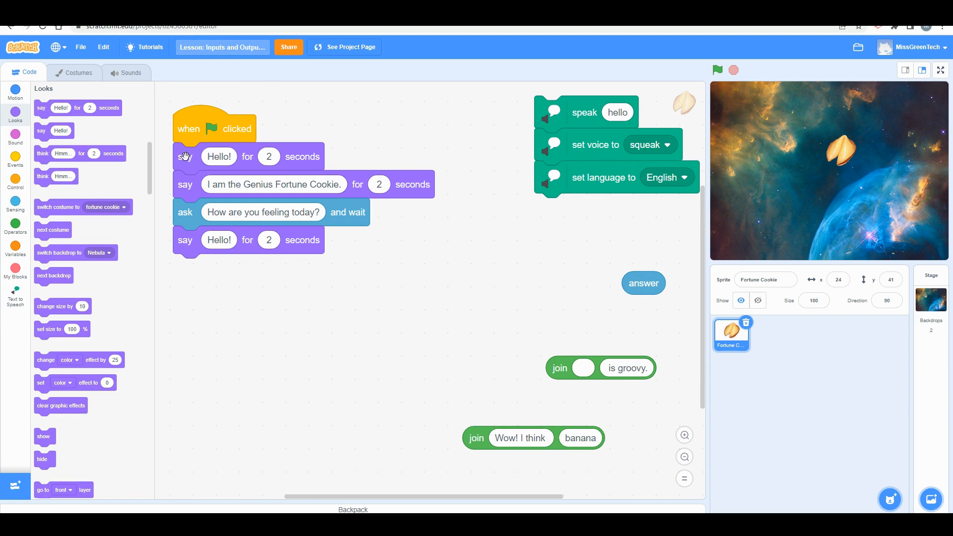
mouse_move(807, 180)
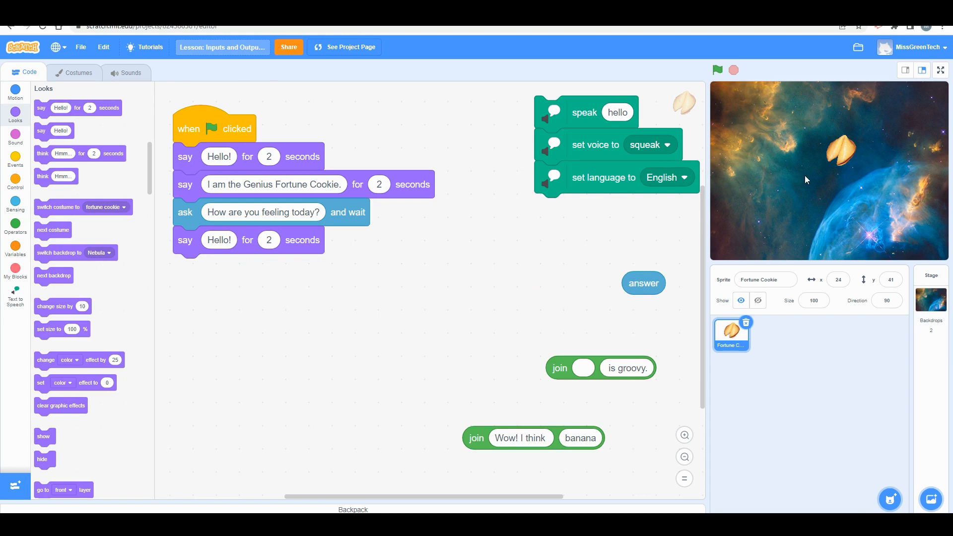
mouse_move(859, 207)
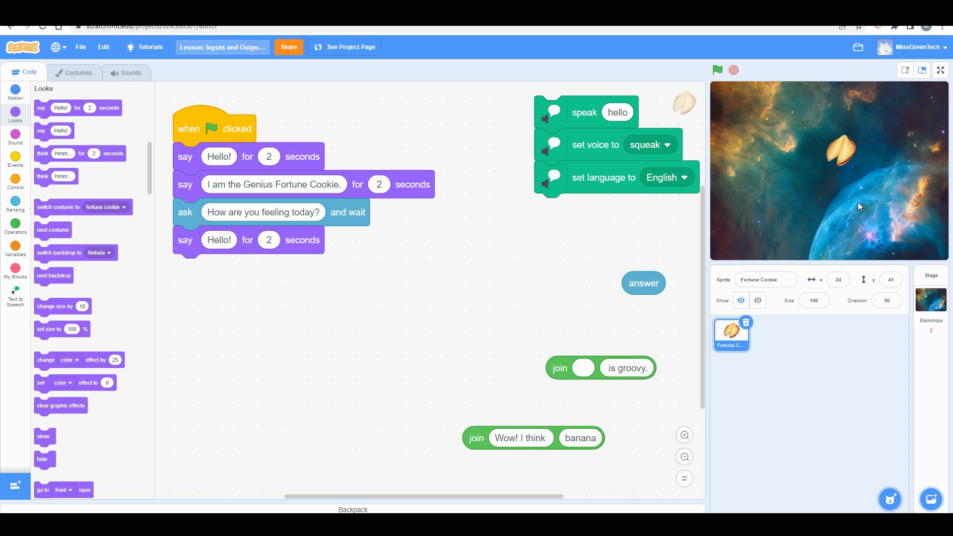
mouse_move(189, 215)
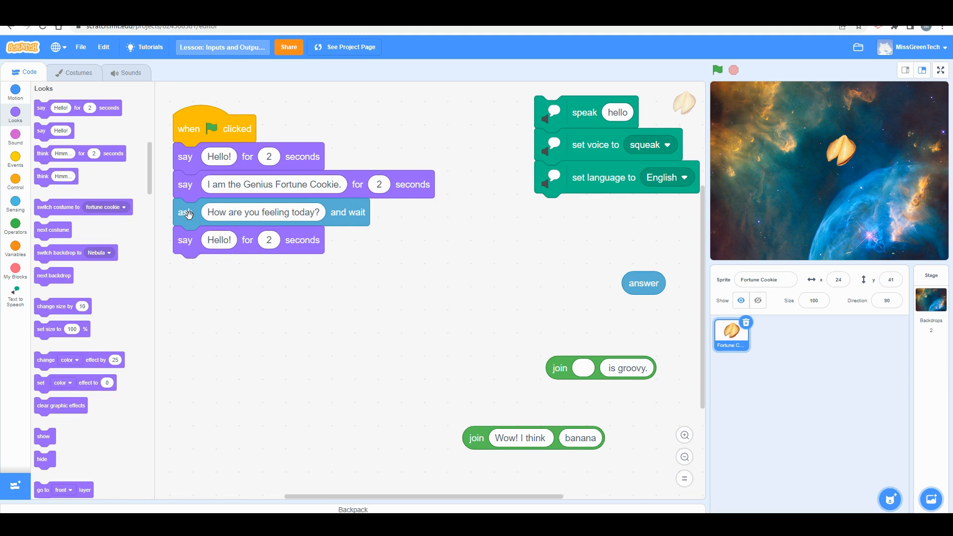
mouse_move(202, 240)
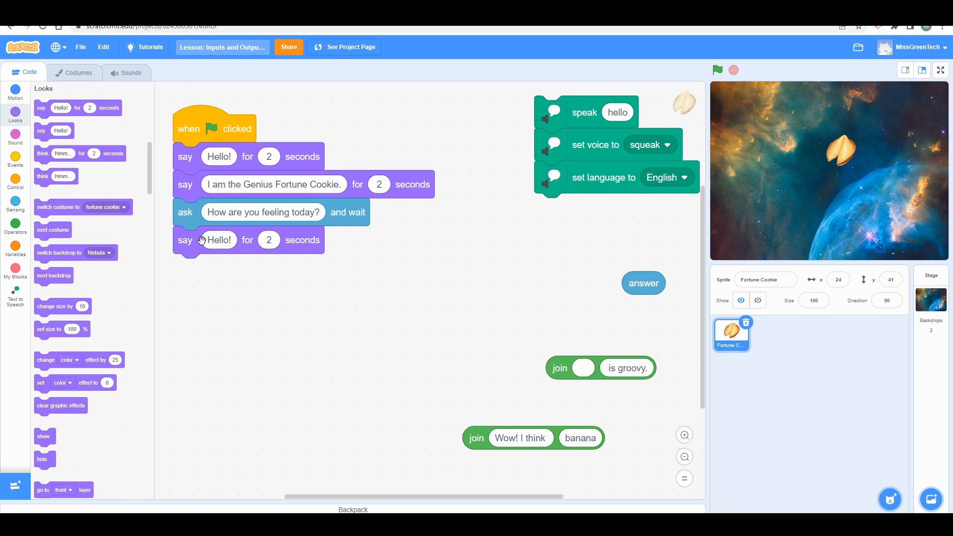
mouse_move(393, 427)
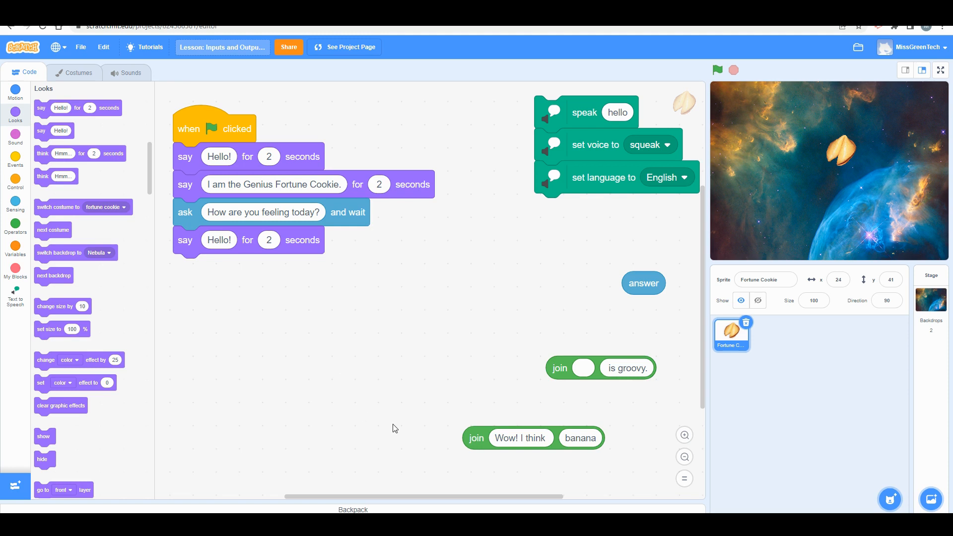
mouse_move(597, 405)
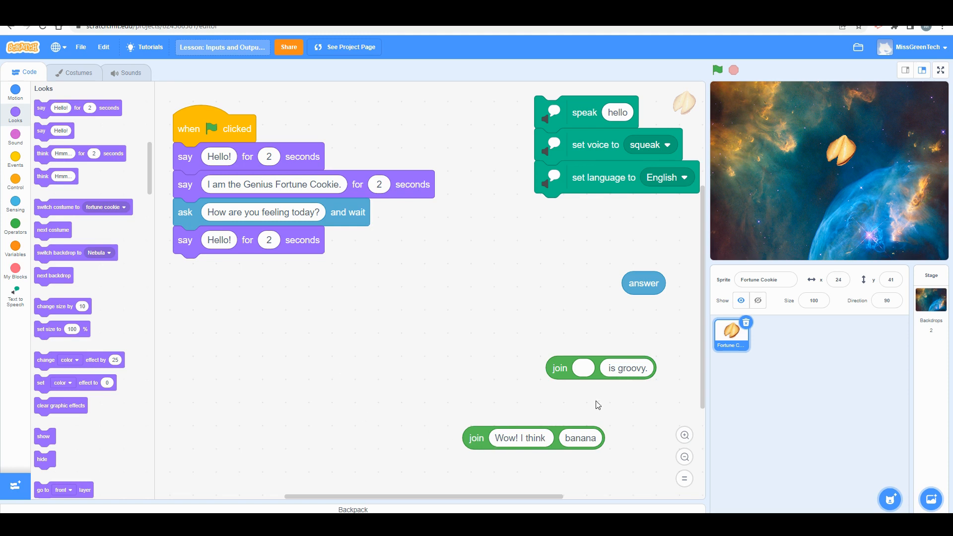
mouse_move(826, 173)
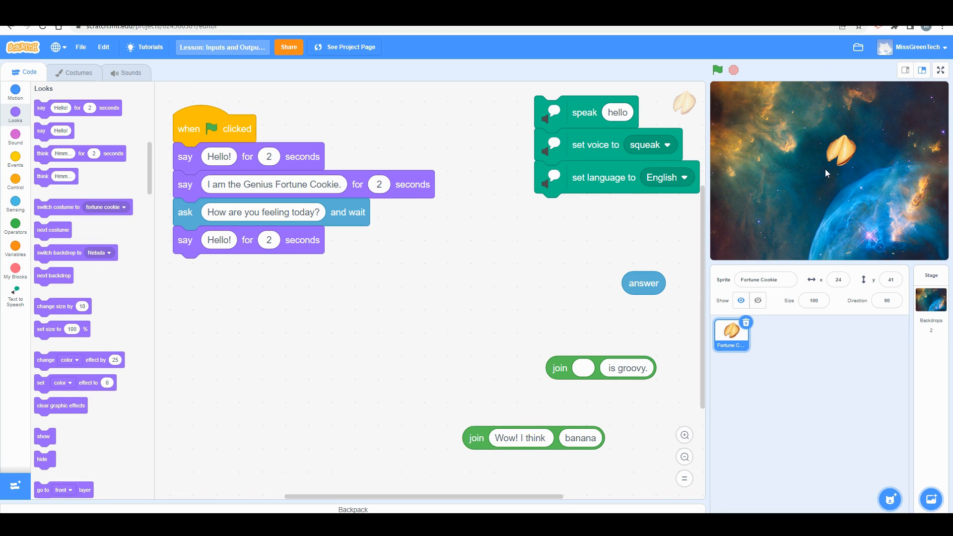
mouse_move(768, 200)
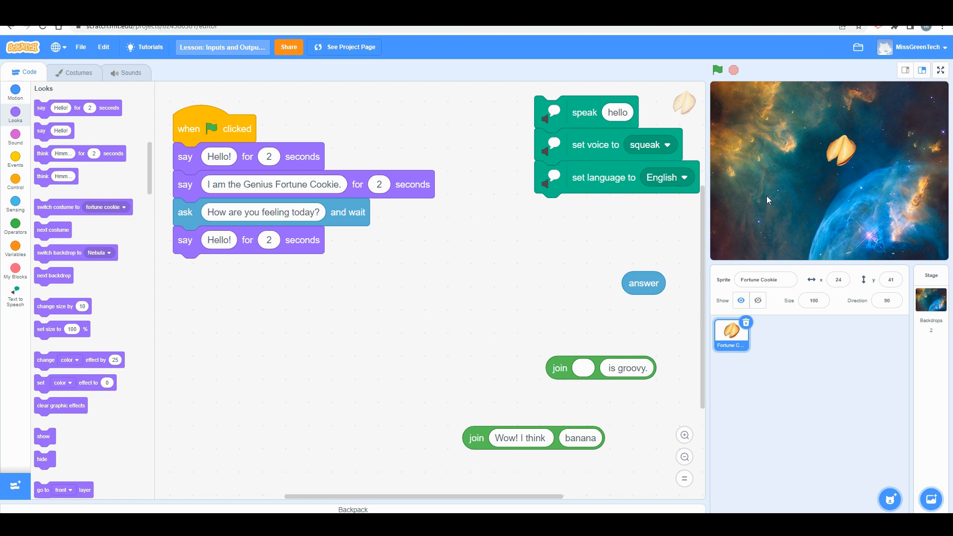
mouse_move(334, 253)
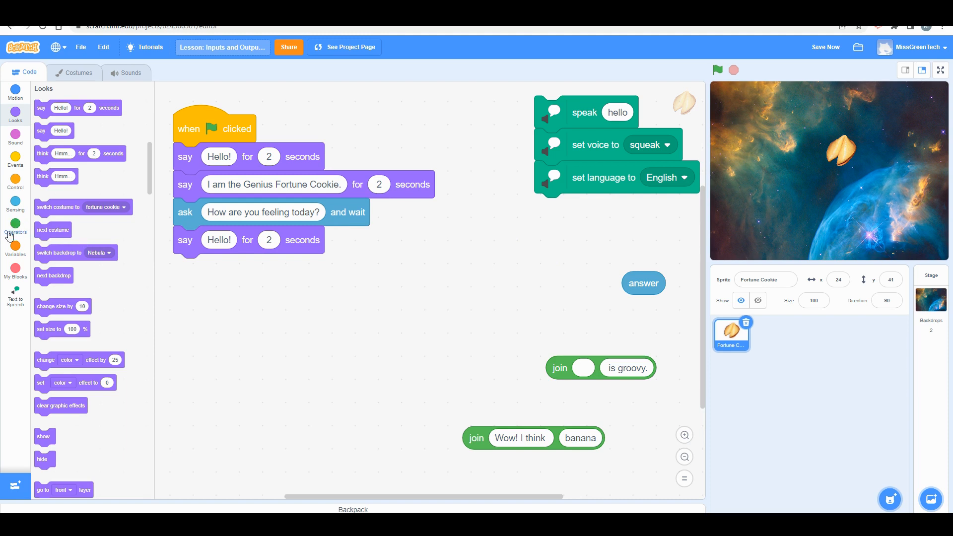
Fill the last say block with a join of 'Wow! I think' and the answer
click(15, 223)
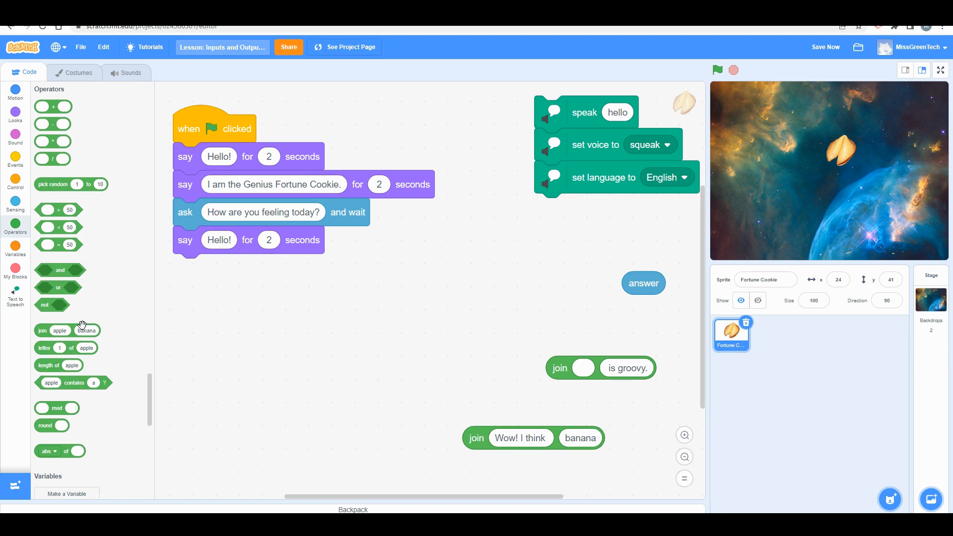
mouse_move(42, 330)
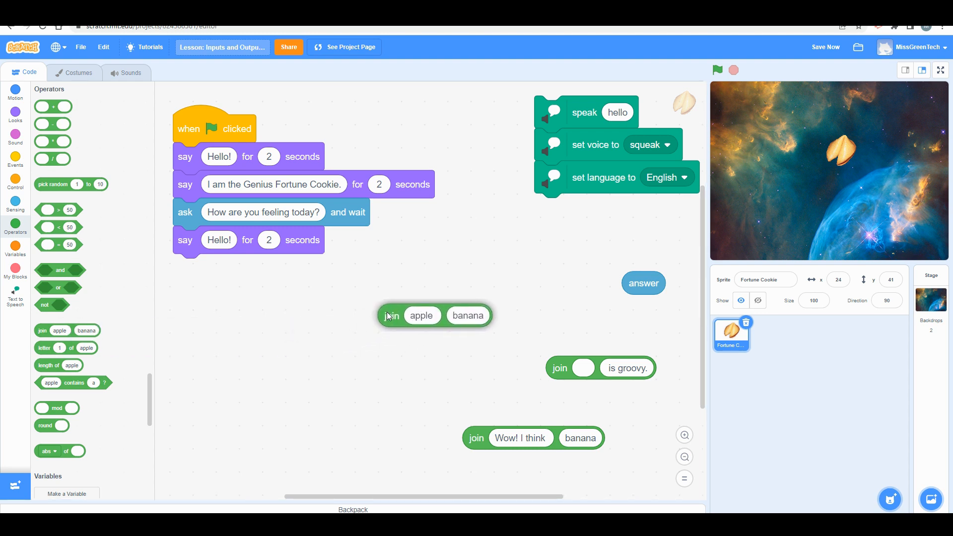
drag(390, 315, 424, 283)
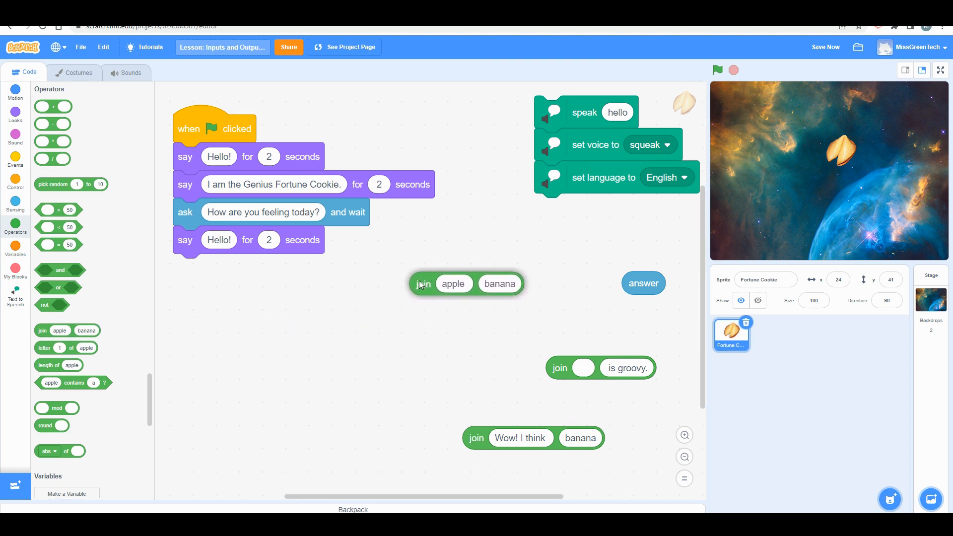
drag(423, 284, 306, 266)
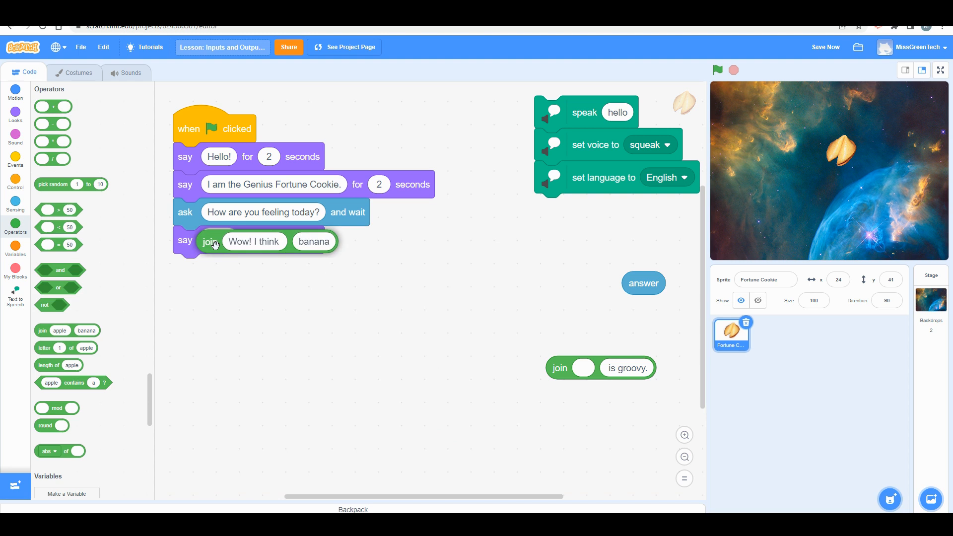
drag(644, 282, 374, 240)
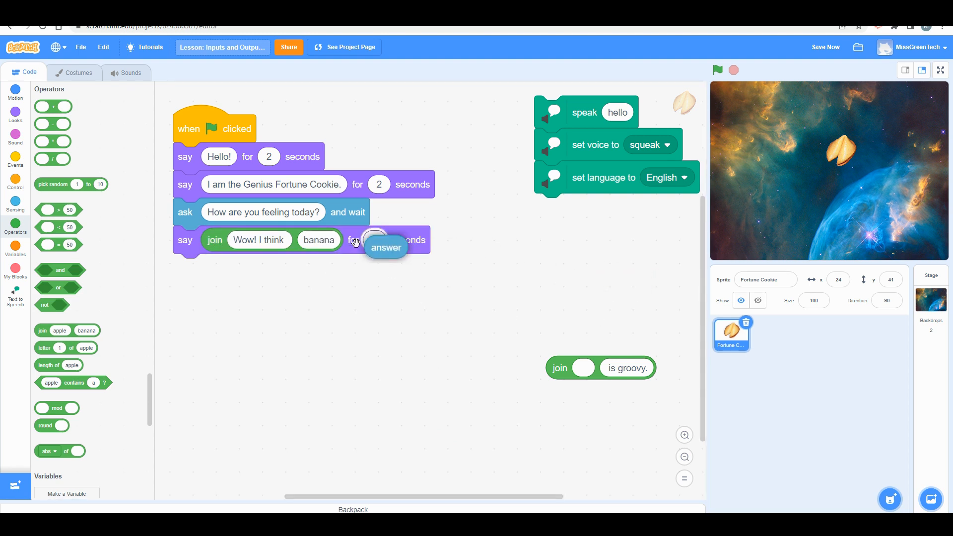
drag(385, 247, 319, 241)
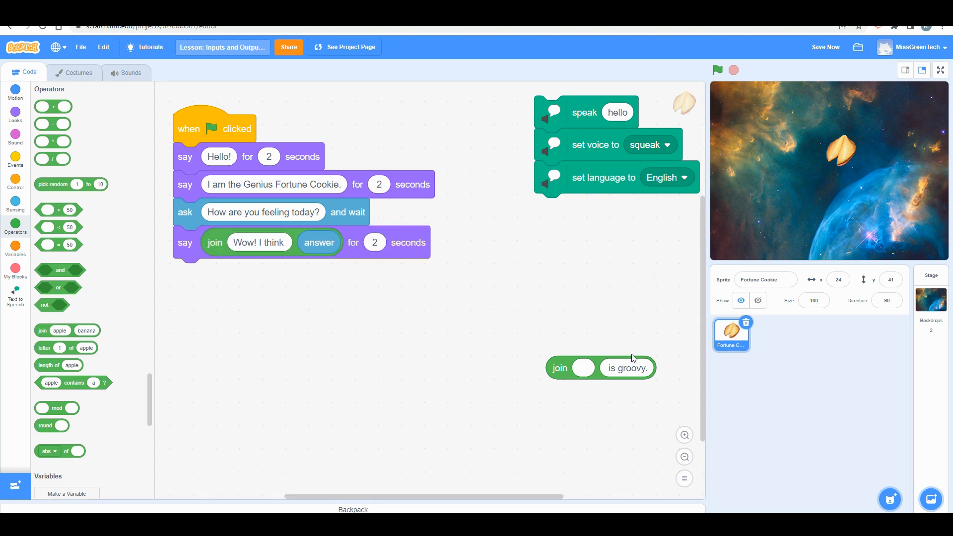
mouse_move(233, 244)
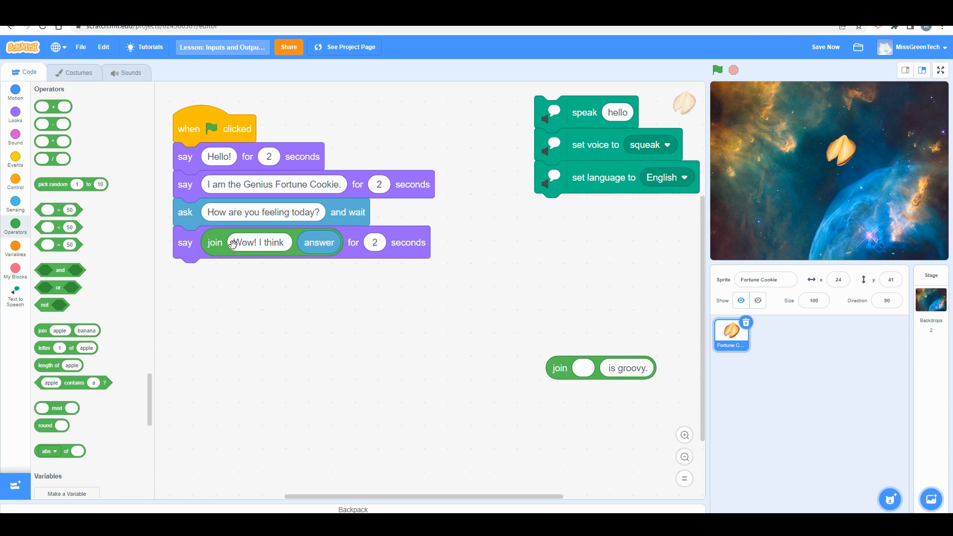
mouse_move(569, 72)
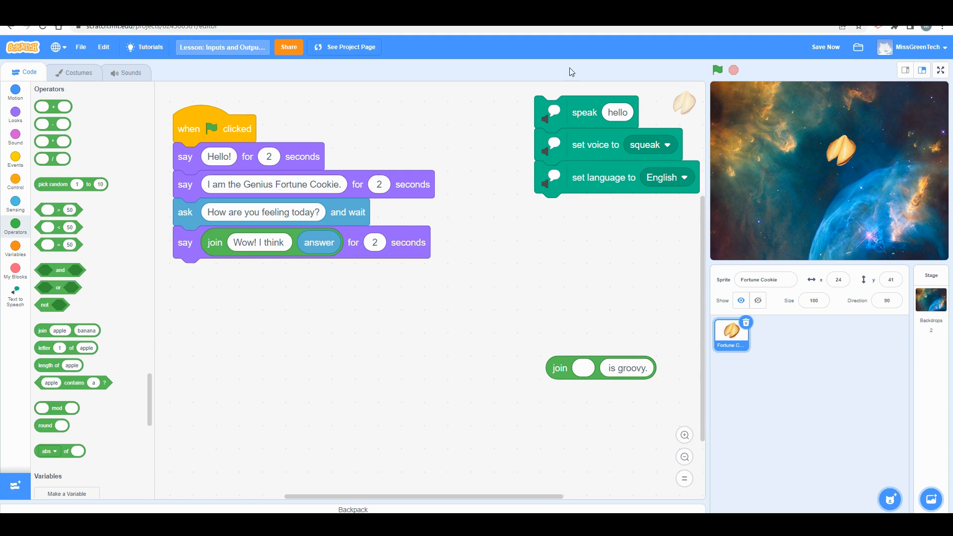
click(717, 70)
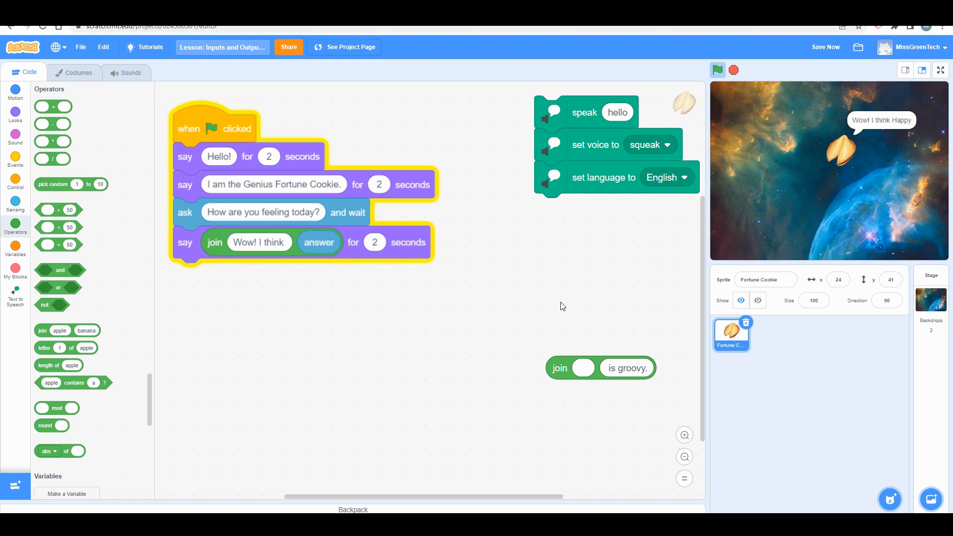
click(733, 70)
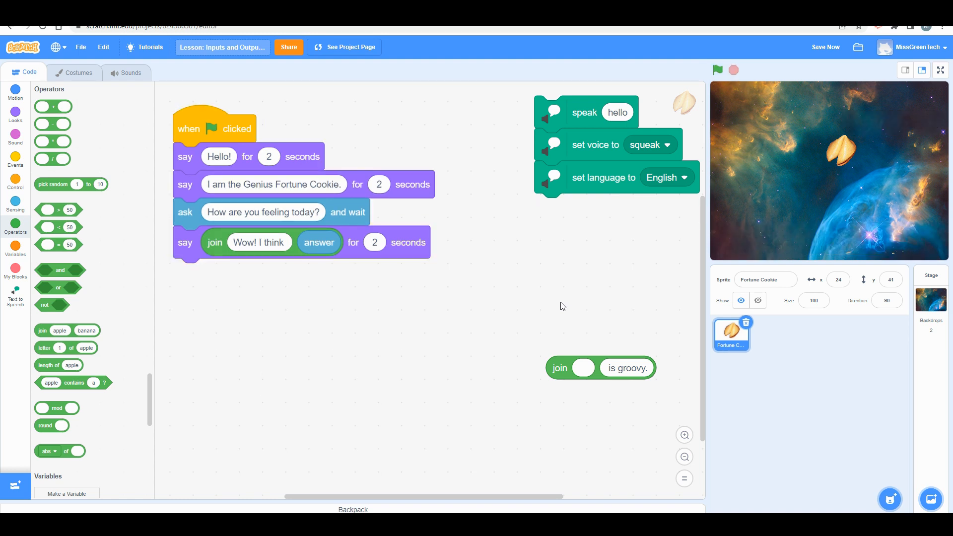
click(260, 243)
text(like that )
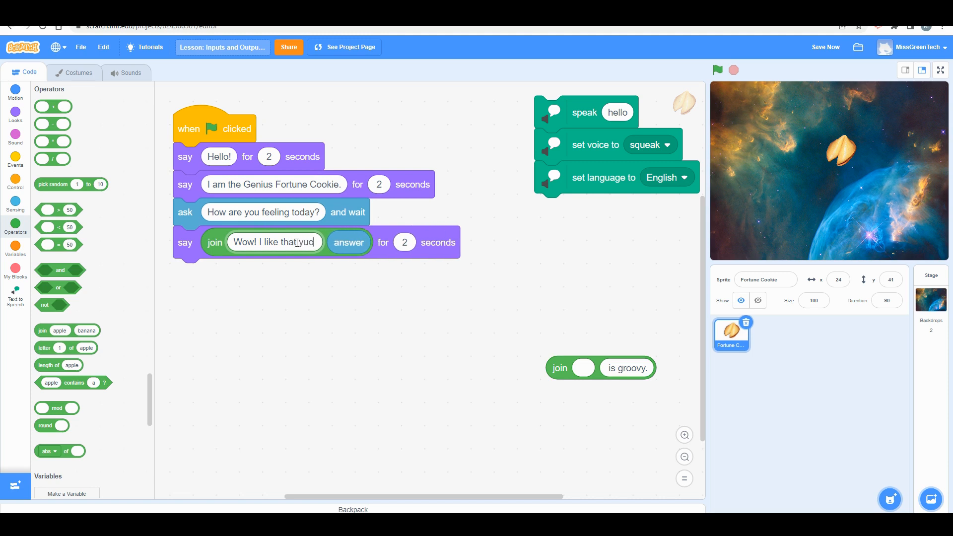
Change the join's first input to 'you are feeling' and test-run, answering 'Awesome'
text(you)
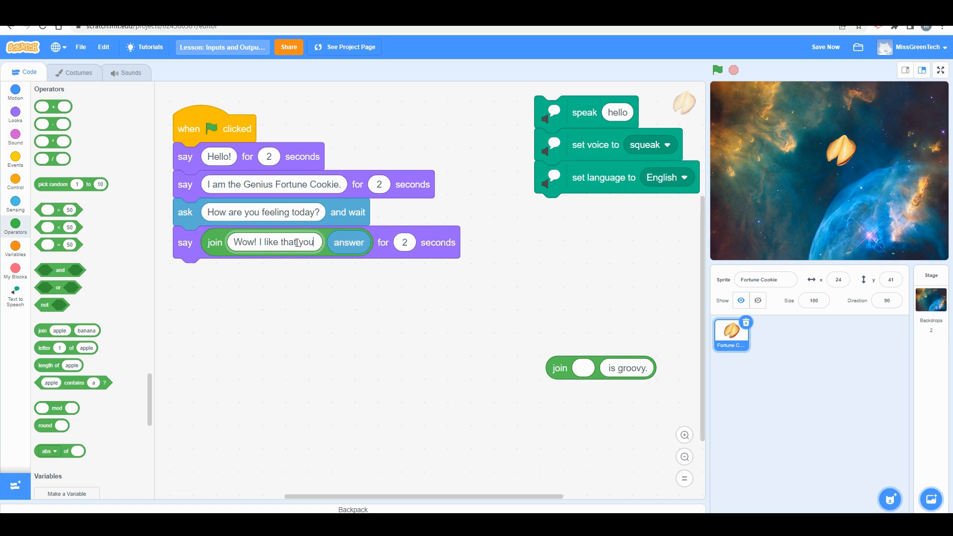
text(you are feeling)
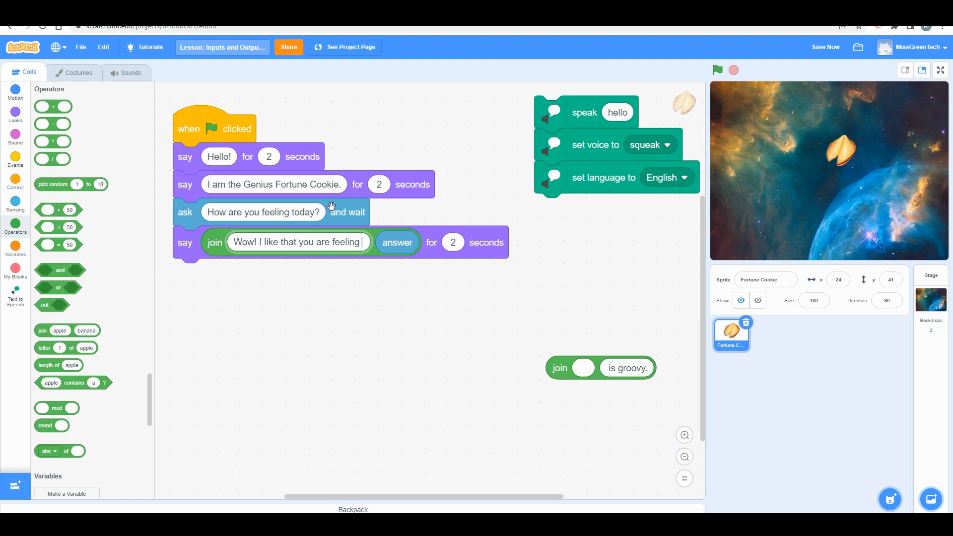
click(717, 69)
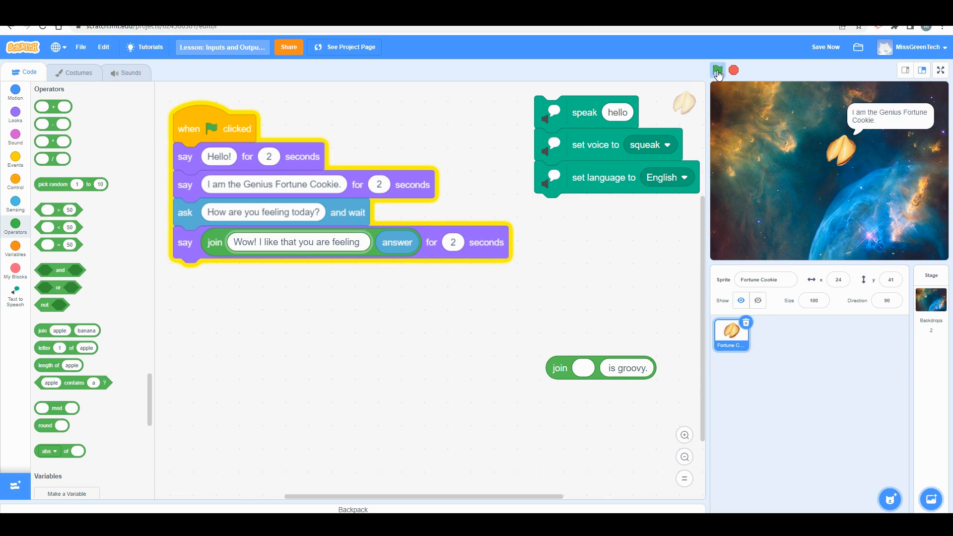
click(717, 69)
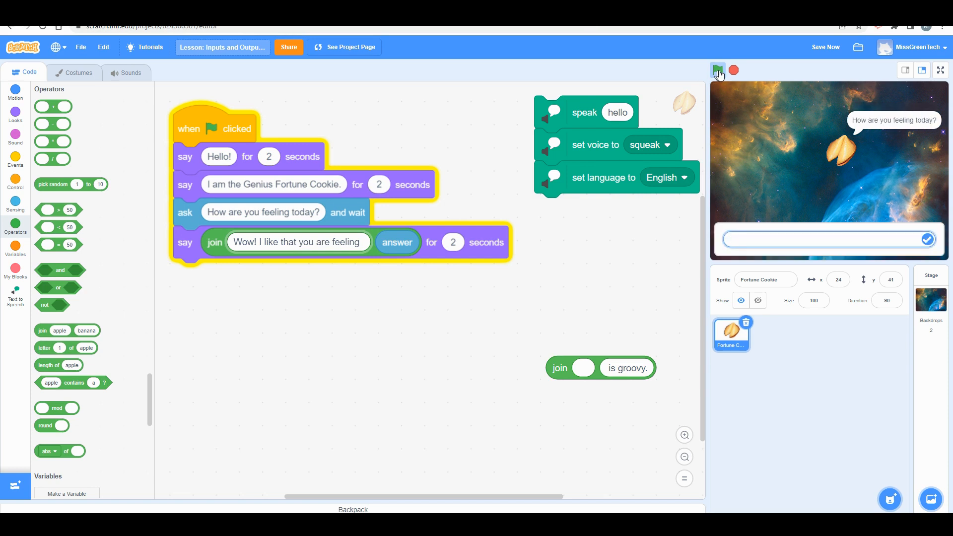
text(Awesome)
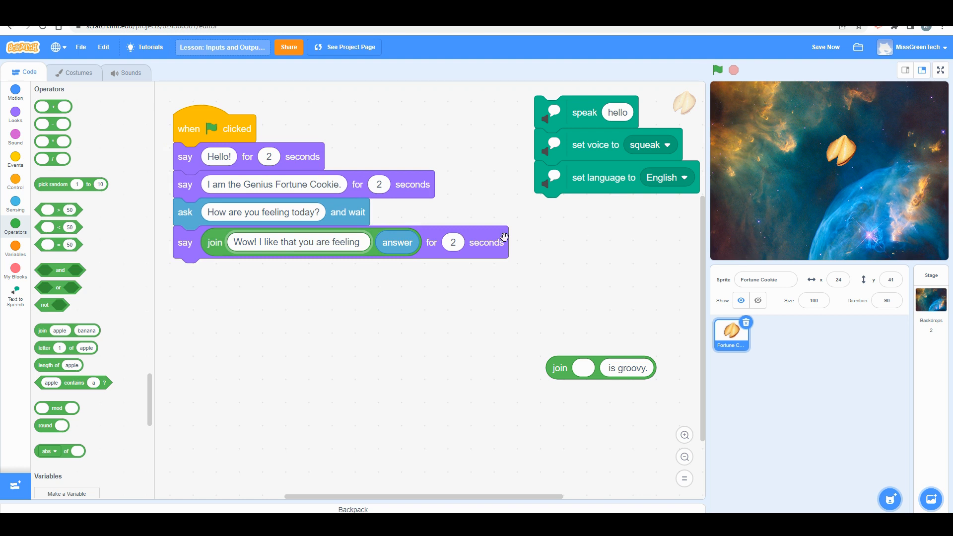
Change the final say block's duration from 2 to 3 seconds
click(453, 242)
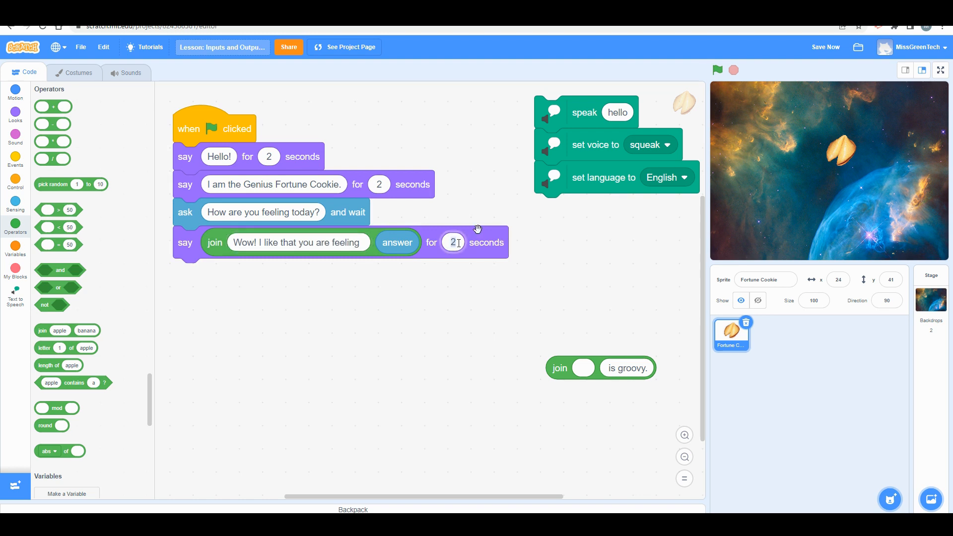
text(3)
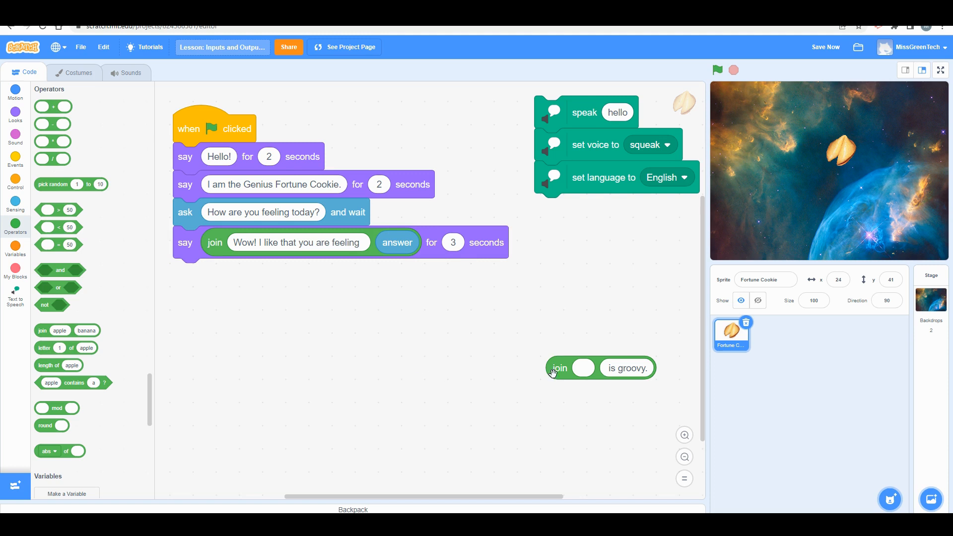
mouse_move(623, 372)
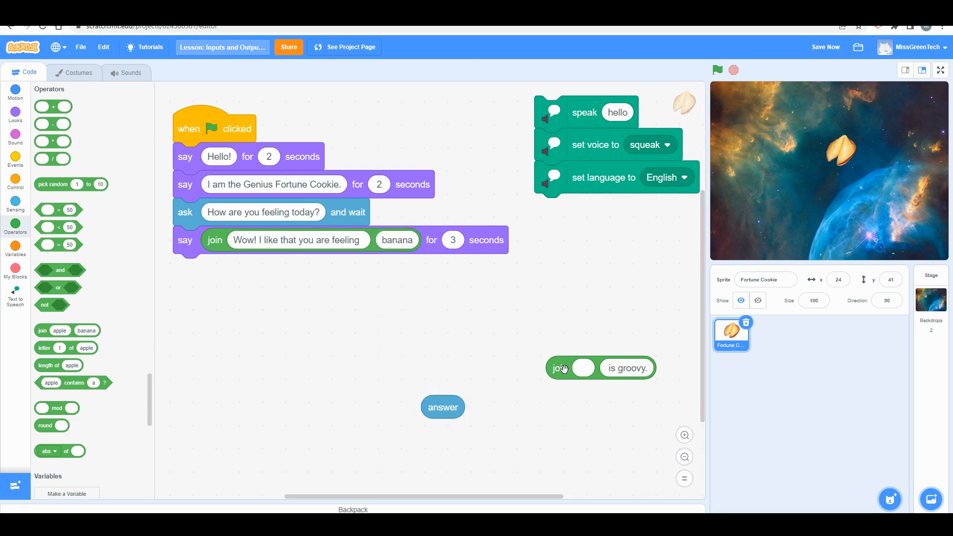
Nest the 'is groovy.' join with the answer into the final message, then run it
drag(562, 368, 395, 243)
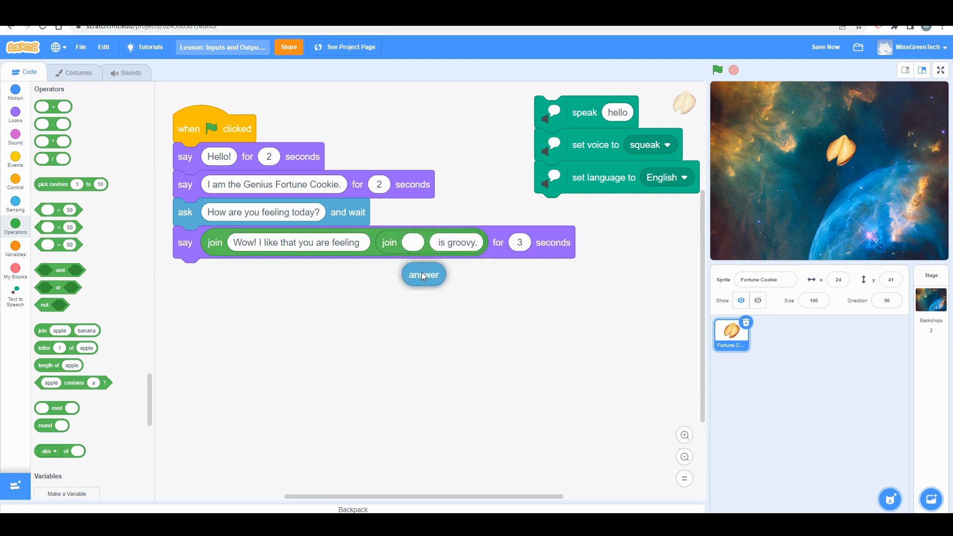
drag(424, 274, 407, 244)
text(.)
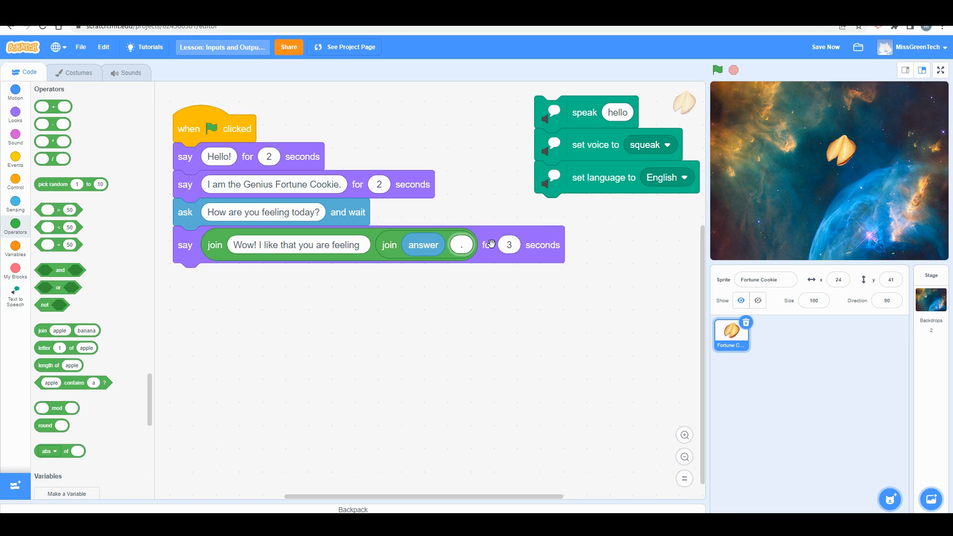
click(717, 69)
text(aw)
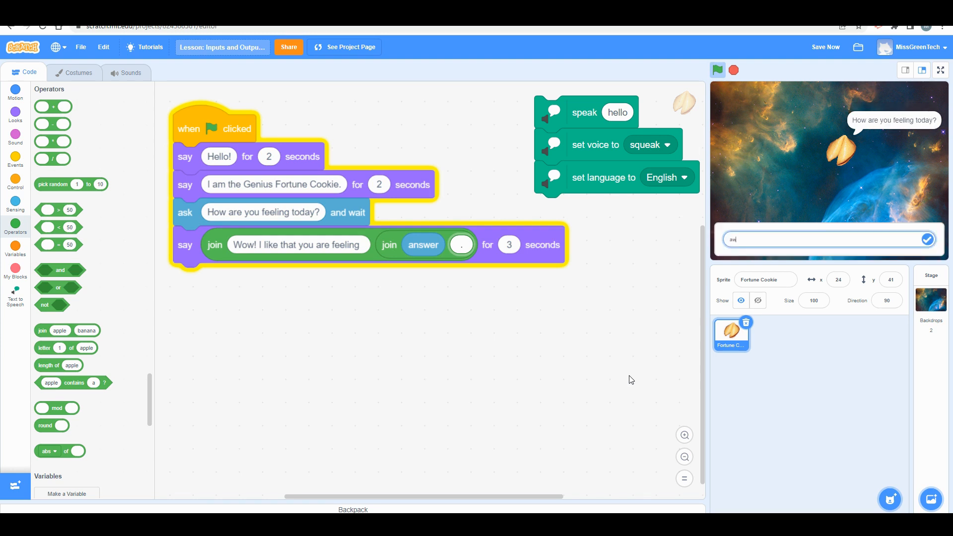
Answer the feeling question, then show the stage full screen
text(an)
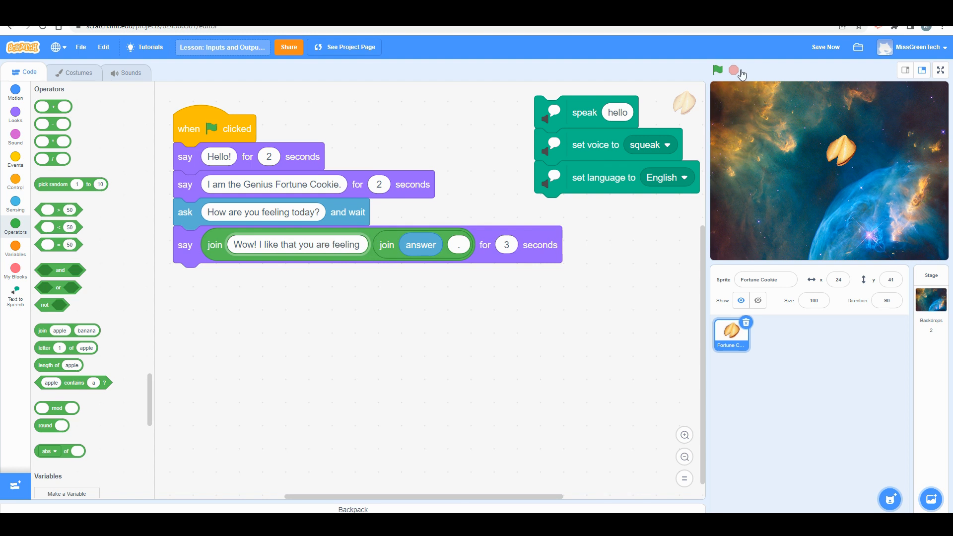
click(940, 69)
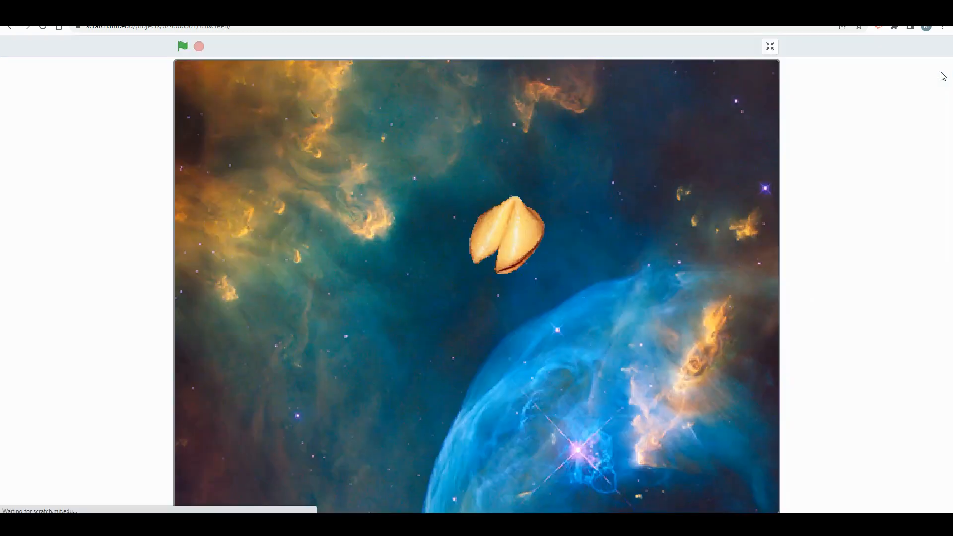
Run the project full screen, submit the answer 'amazing', and stop it
click(183, 46)
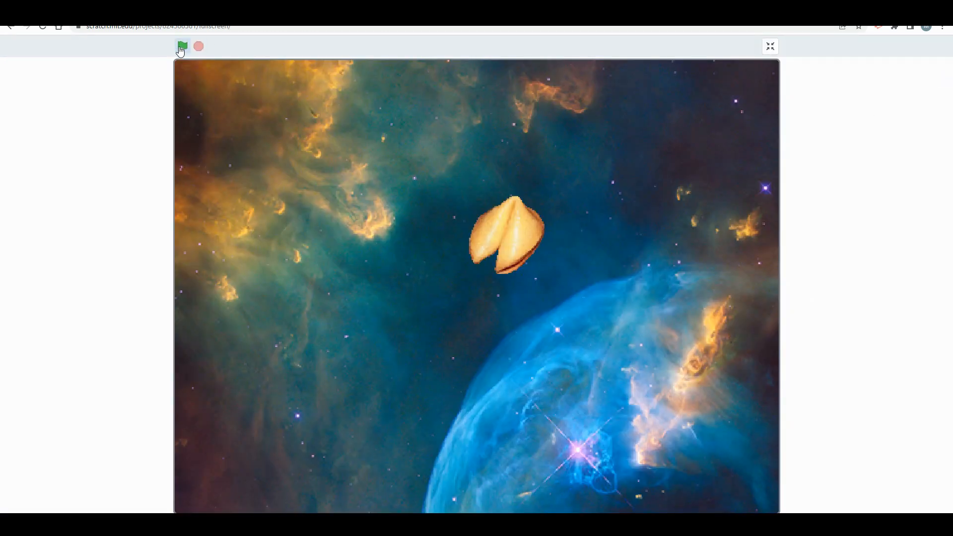
click(182, 46)
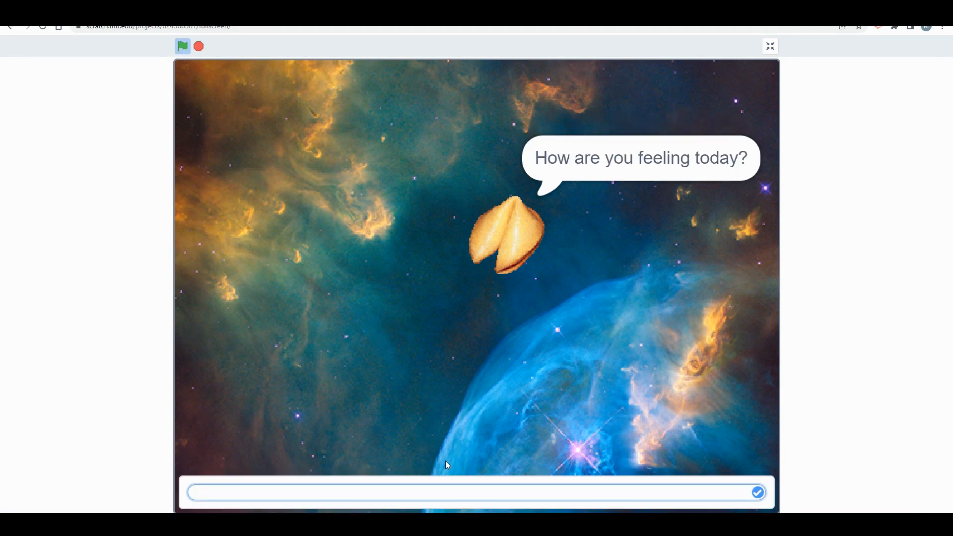
text(amazing)
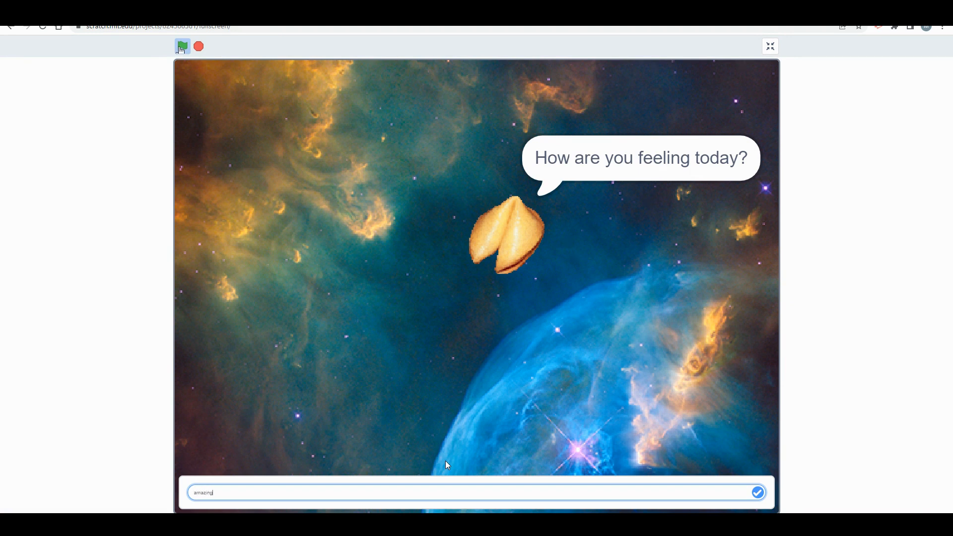
click(757, 491)
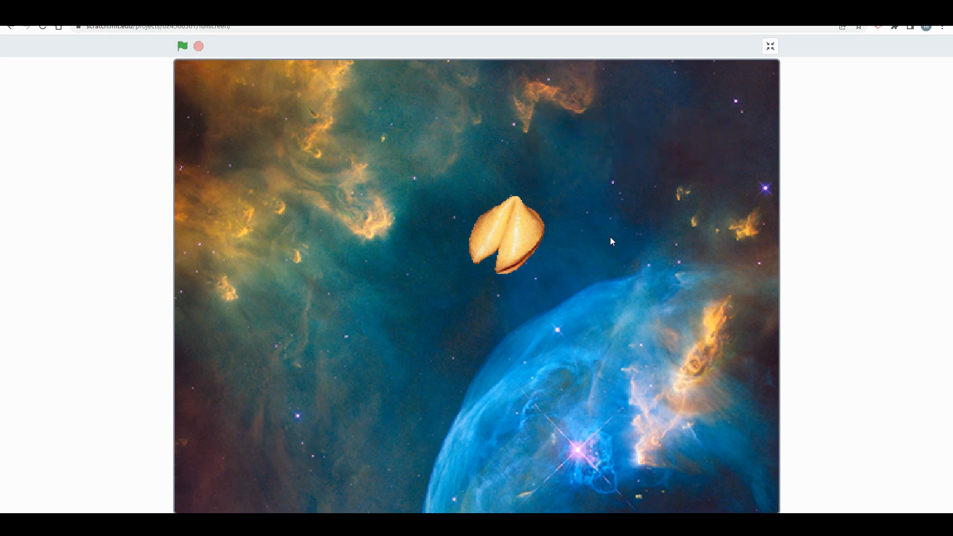
mouse_move(197, 47)
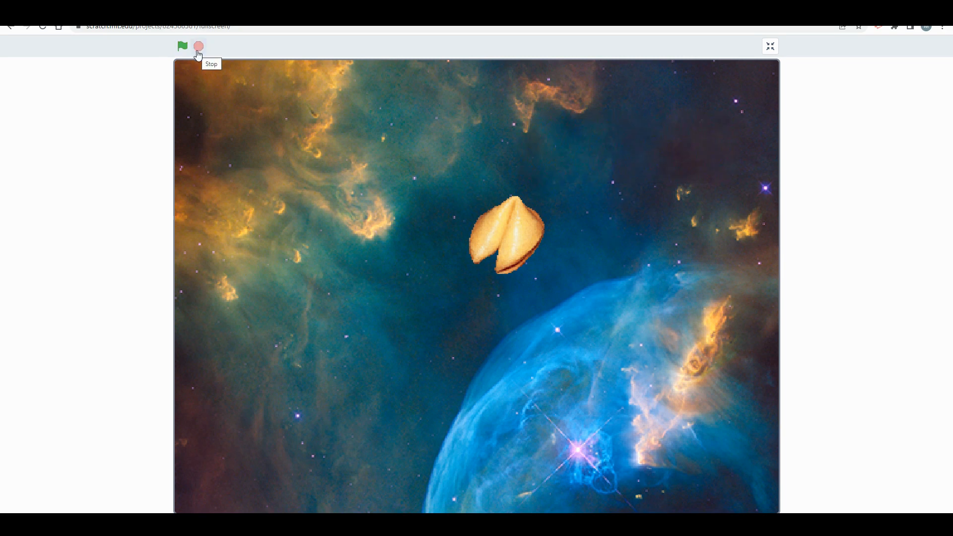
click(770, 45)
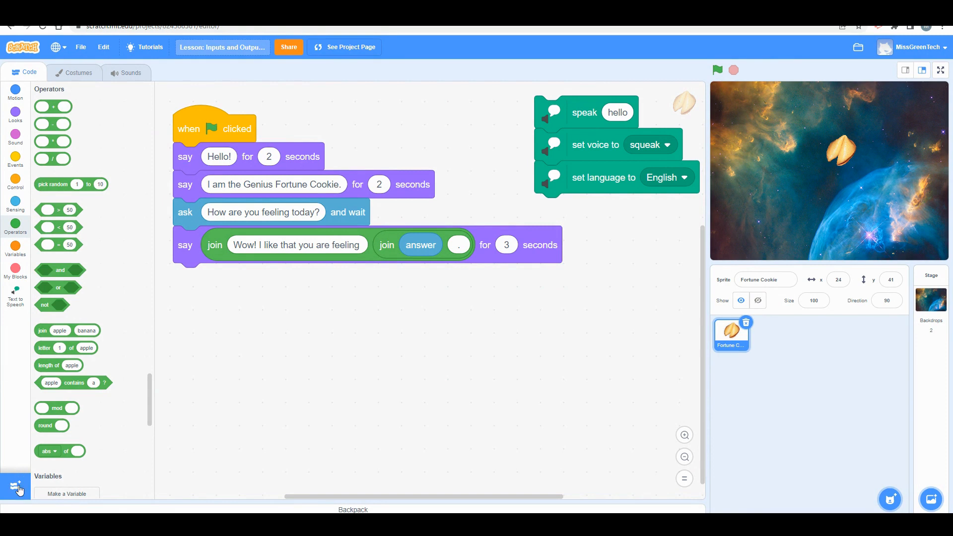
click(15, 486)
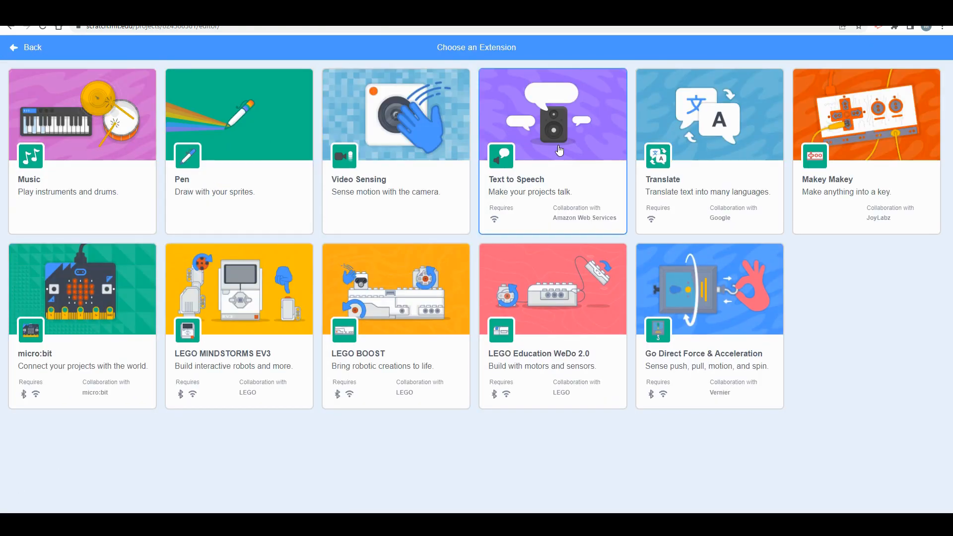
mouse_move(534, 151)
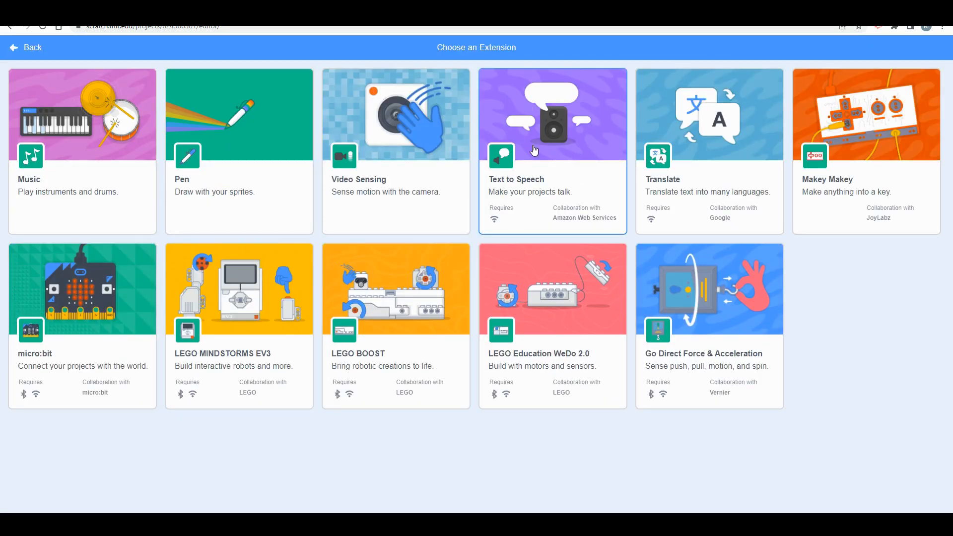
mouse_move(93, 59)
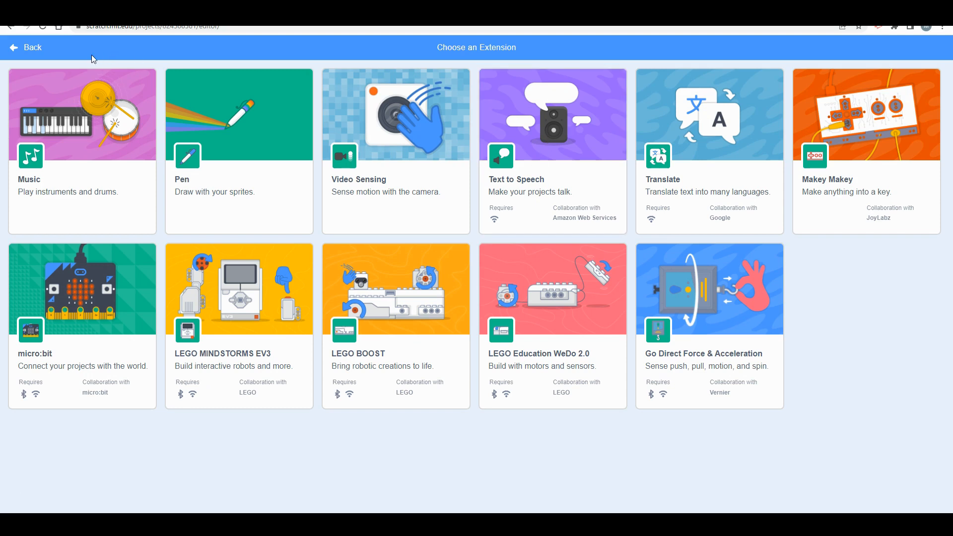
mouse_move(14, 50)
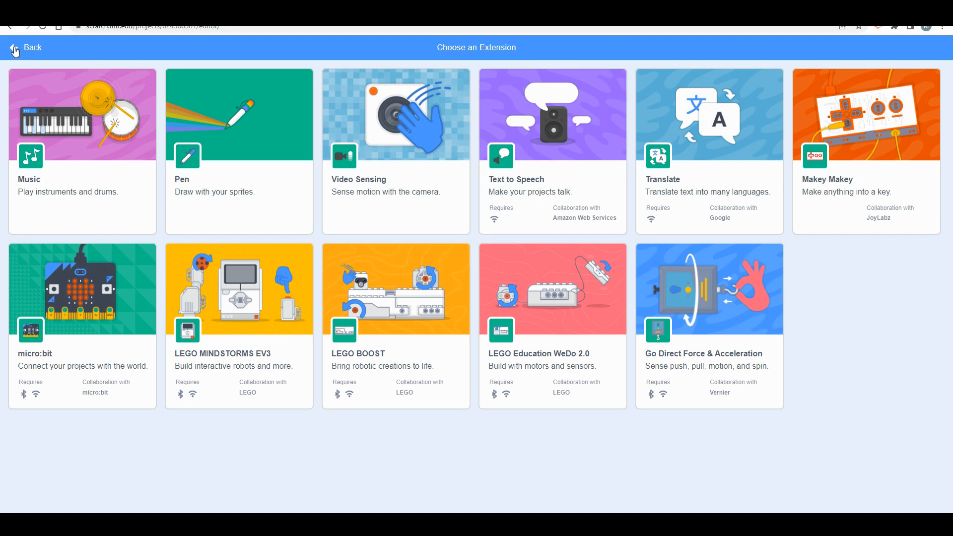
mouse_move(19, 487)
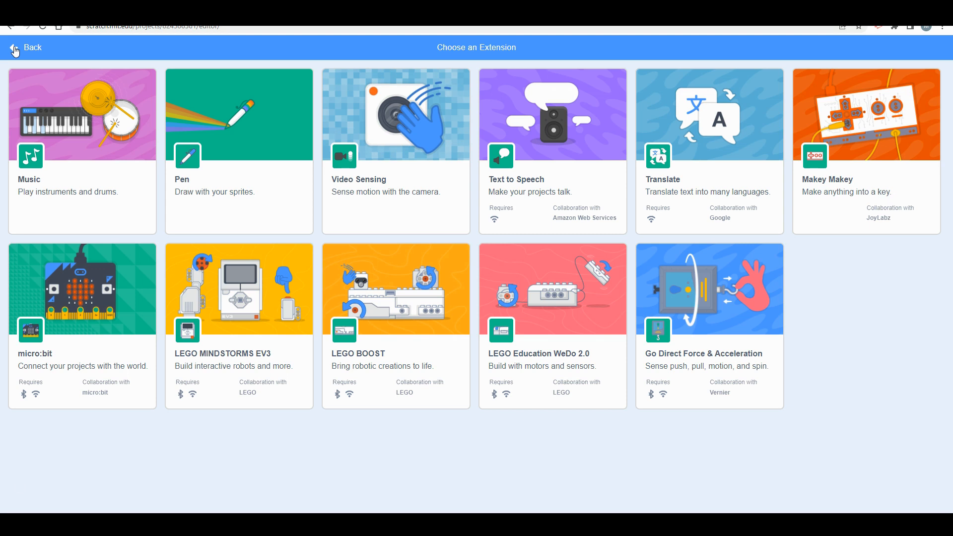
mouse_move(20, 486)
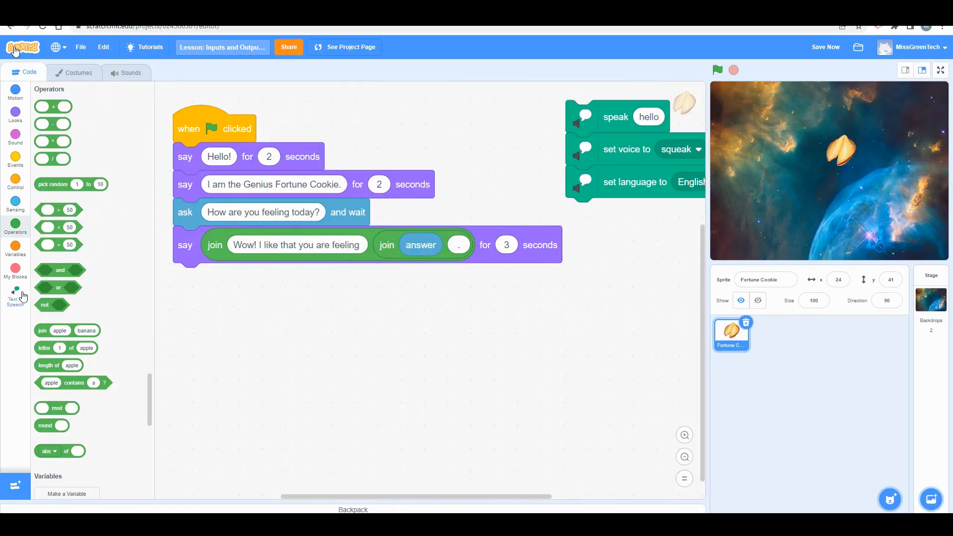
click(15, 294)
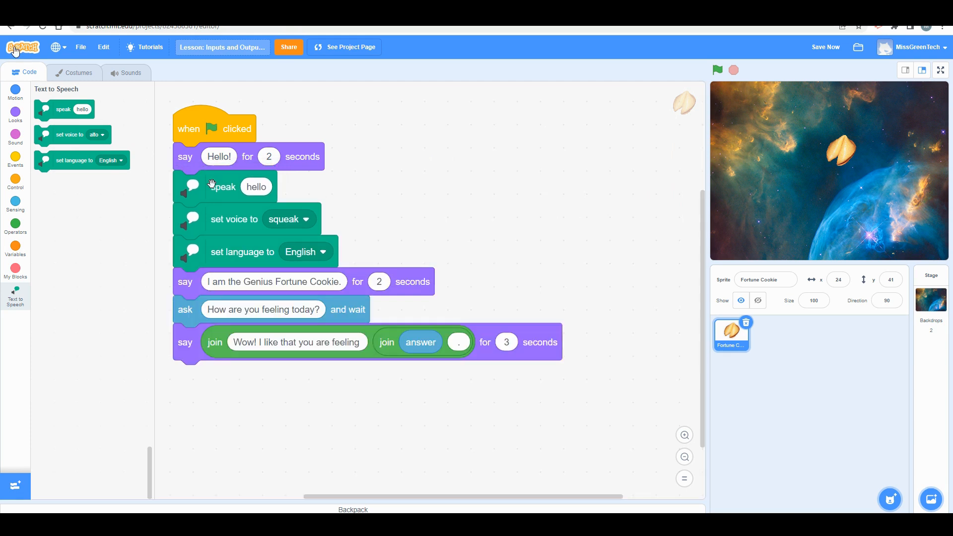
click(218, 156)
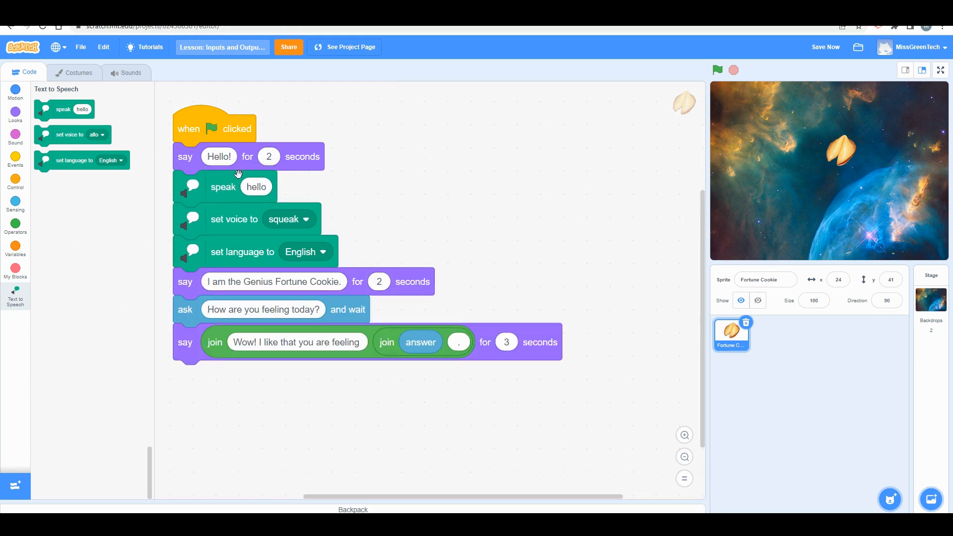
mouse_move(316, 252)
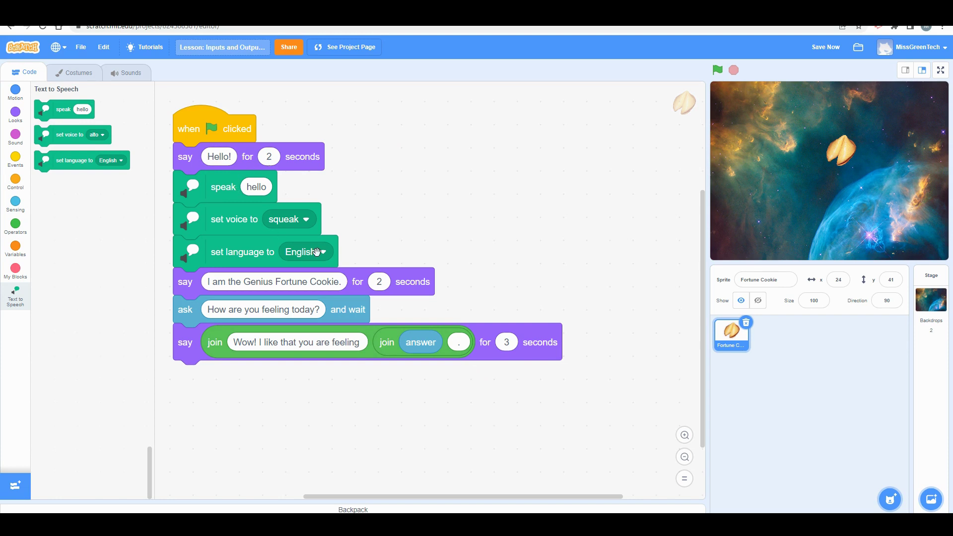
click(717, 70)
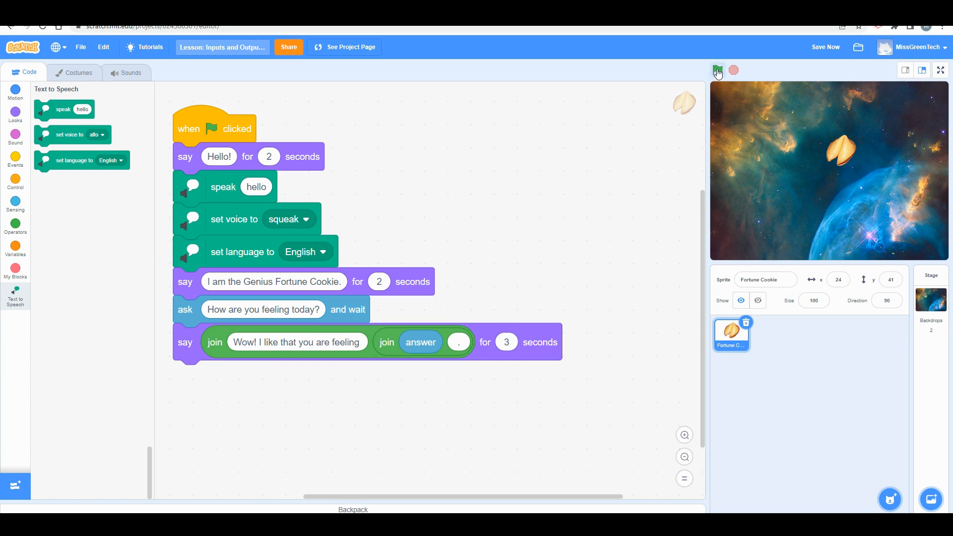
click(718, 70)
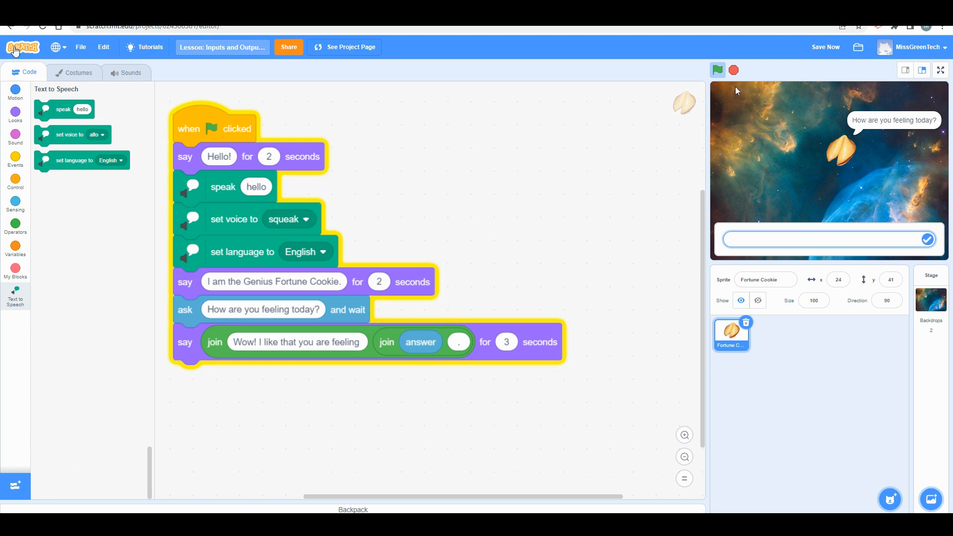
click(733, 70)
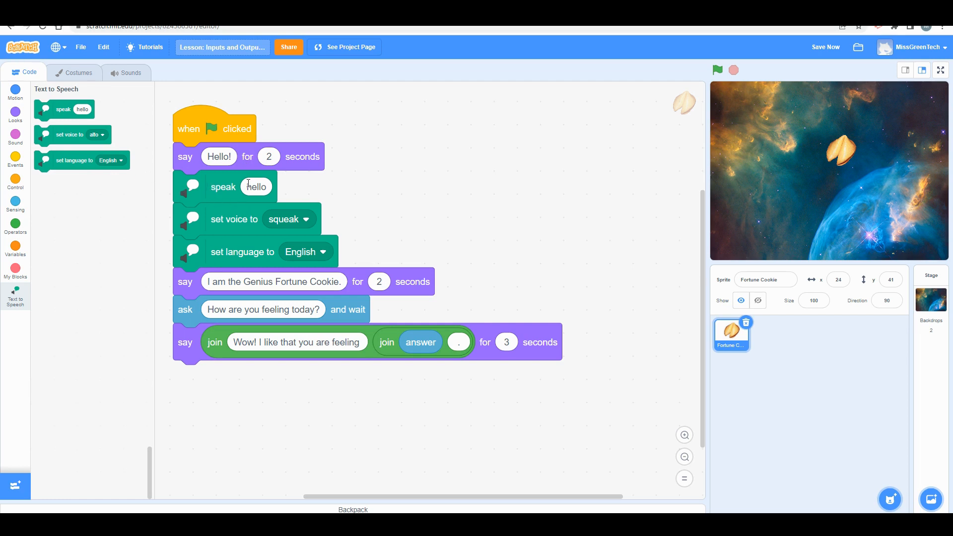
mouse_move(170, 252)
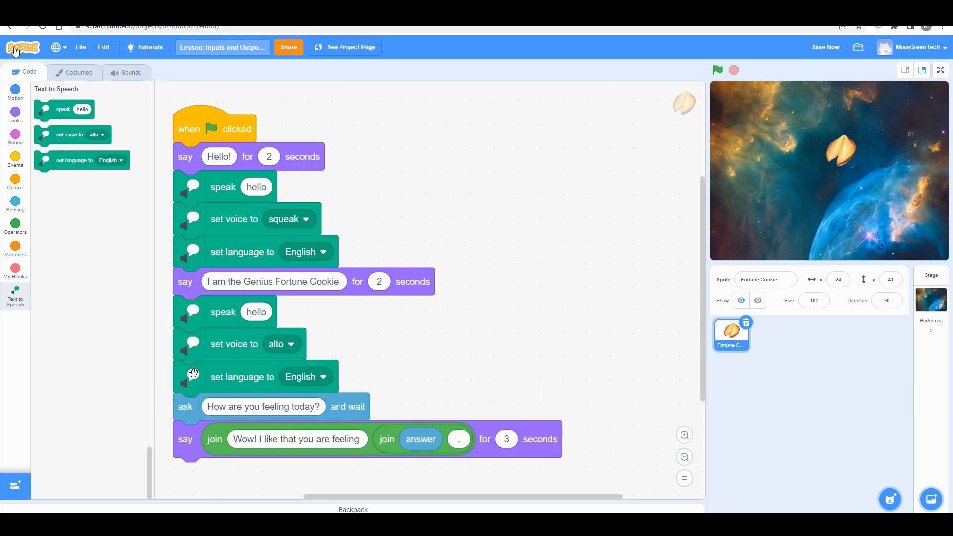
Enter 'I am the Genius Fortune Cookie.' into speak, raise the volume, and test-run
click(273, 281)
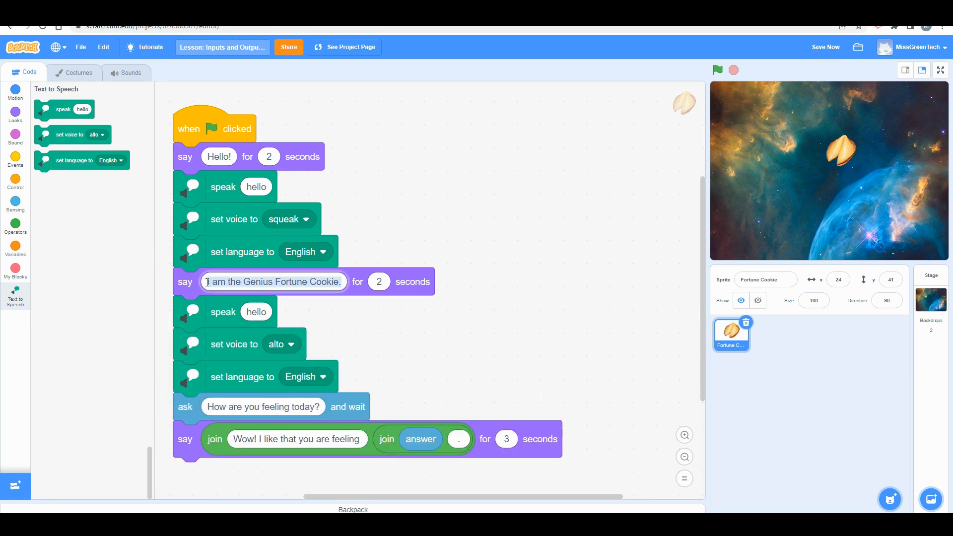
text(I am the Genius Fortune Cookie.)
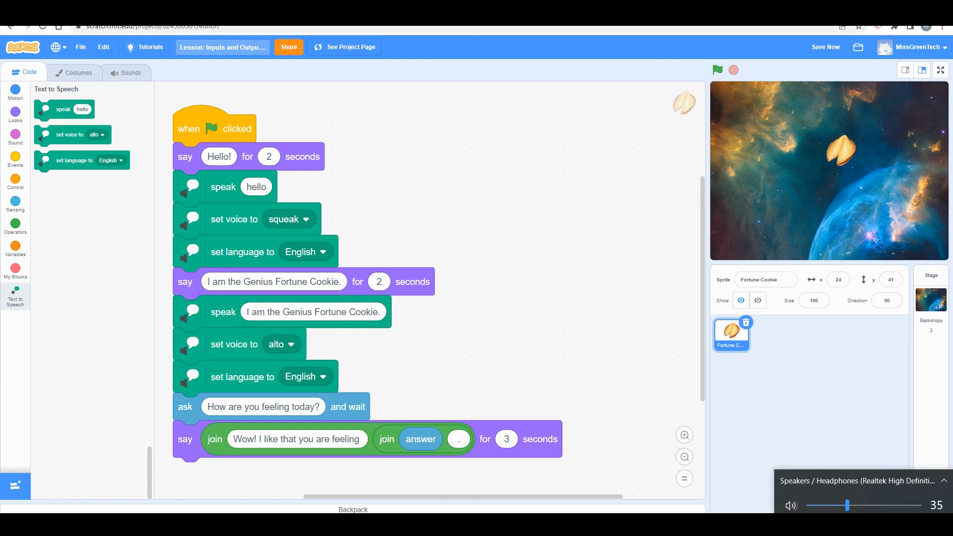
drag(847, 505, 874, 501)
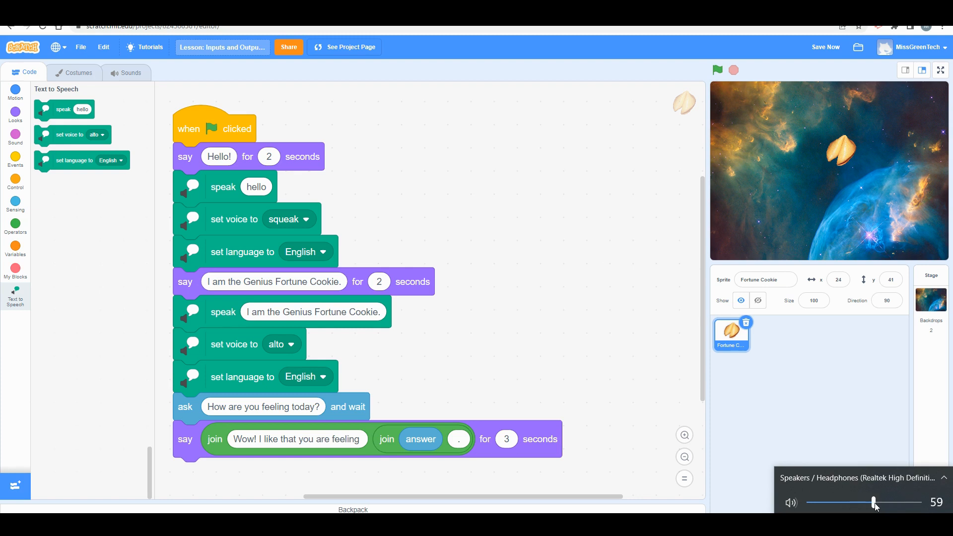
click(717, 70)
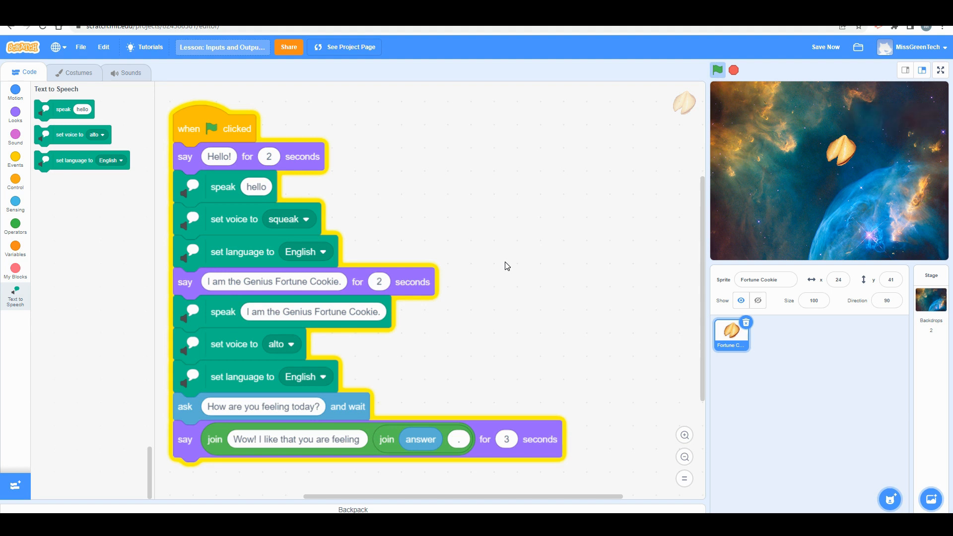
Let the test run reach the feeling question, then stop the project
click(718, 70)
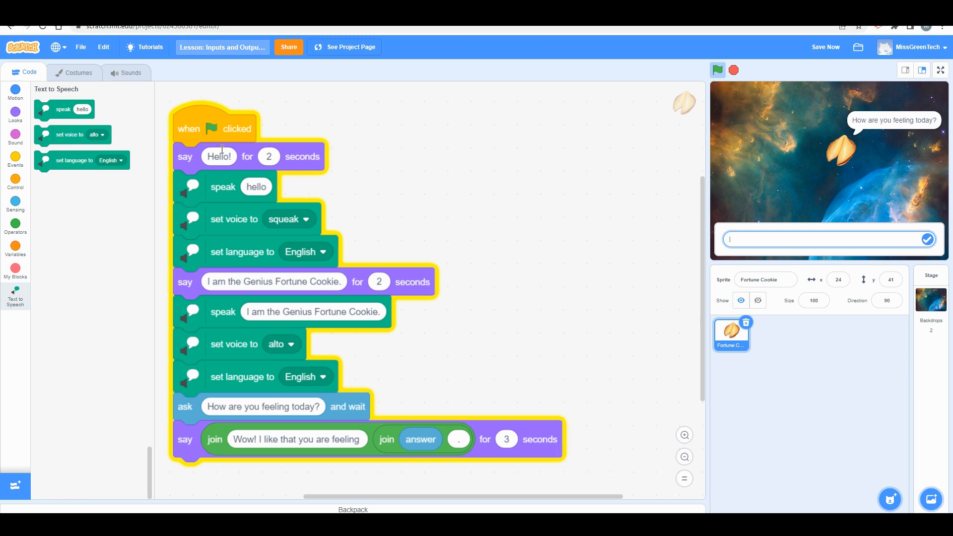
mouse_move(734, 70)
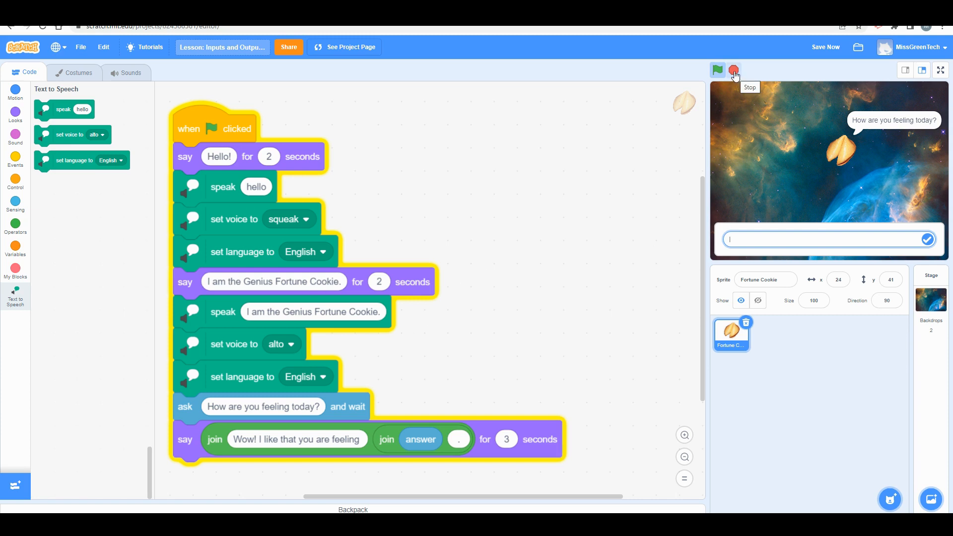
click(734, 69)
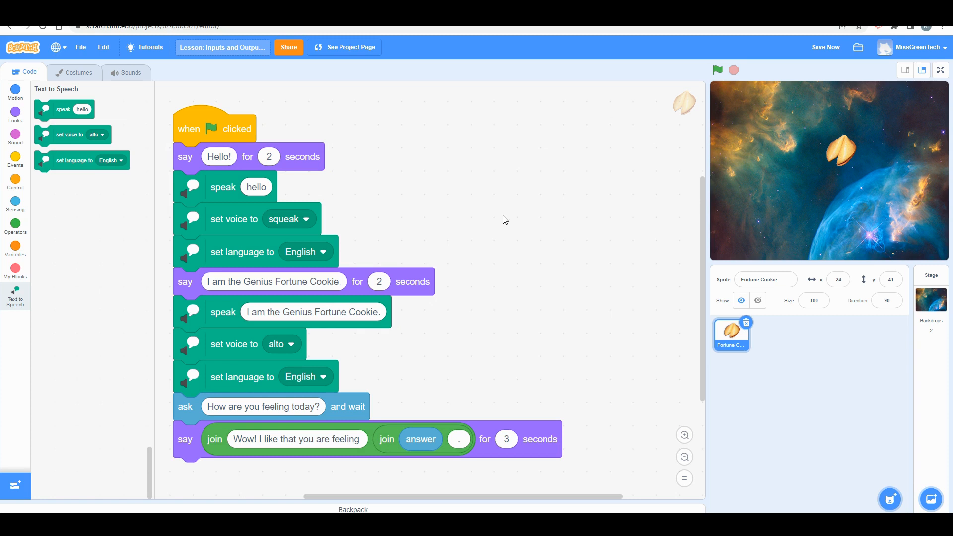
mouse_move(462, 215)
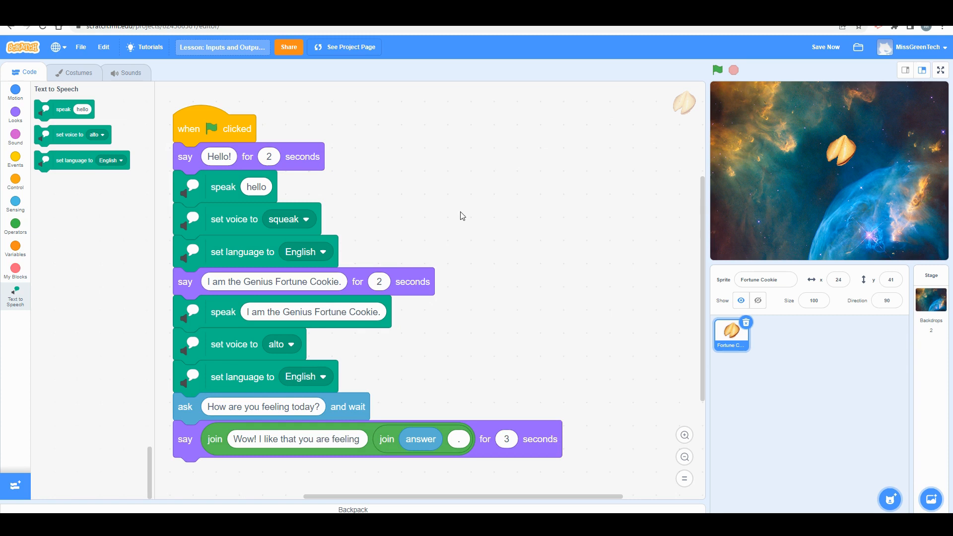
mouse_move(417, 204)
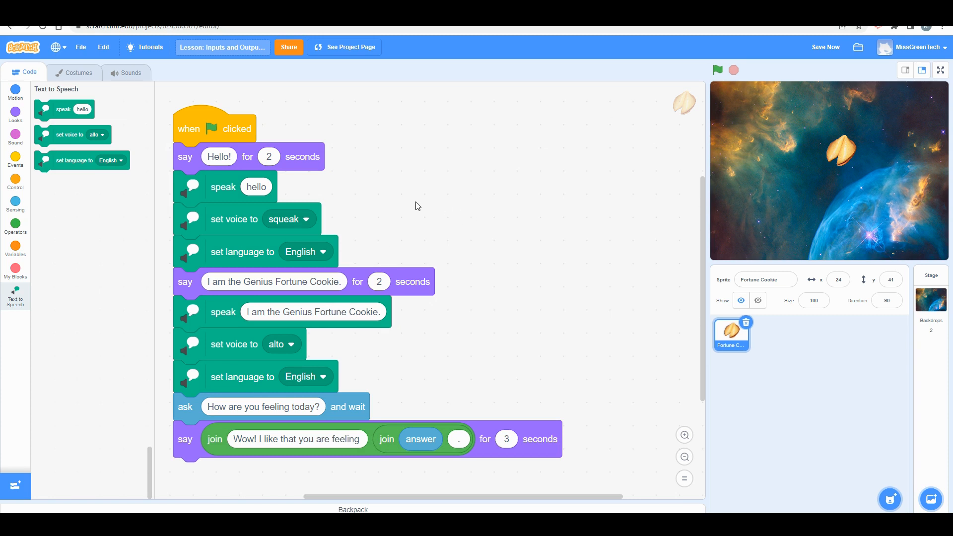
click(219, 156)
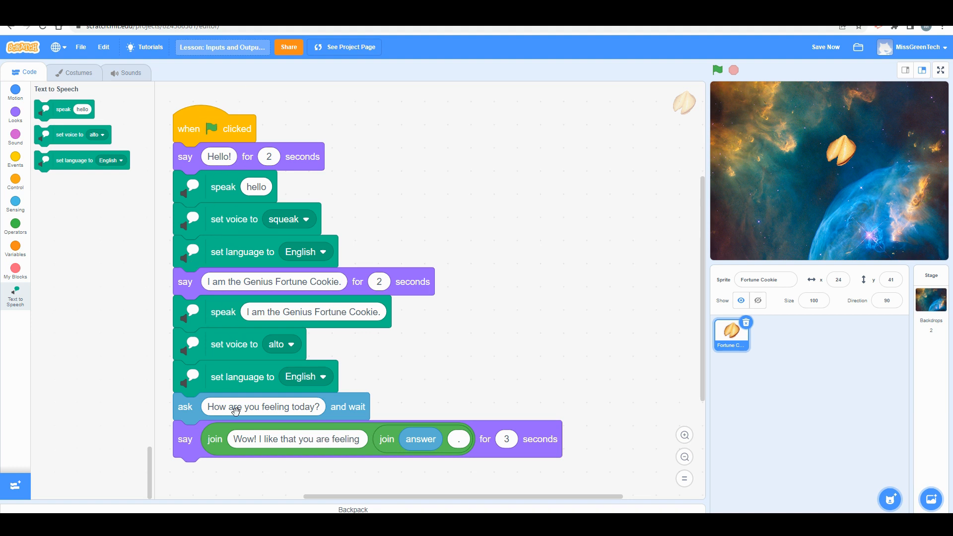
Save the Fortune Cookie project and view it listed first in My Stuff
scroll(down, 3)
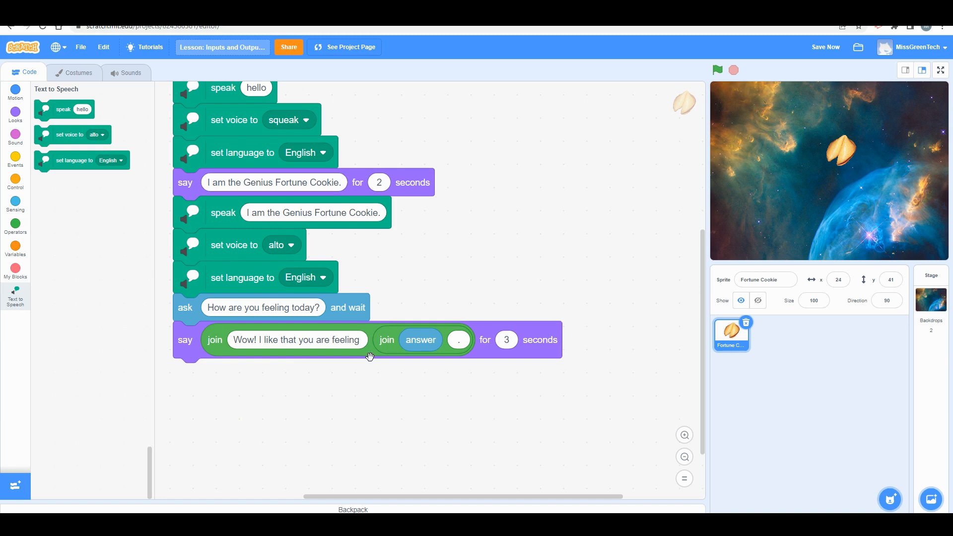
mouse_move(207, 316)
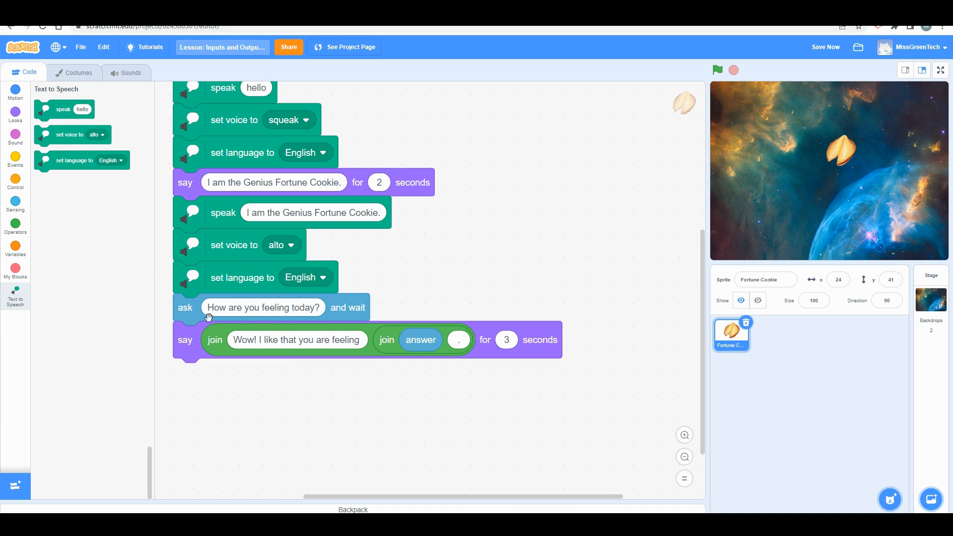
mouse_move(478, 431)
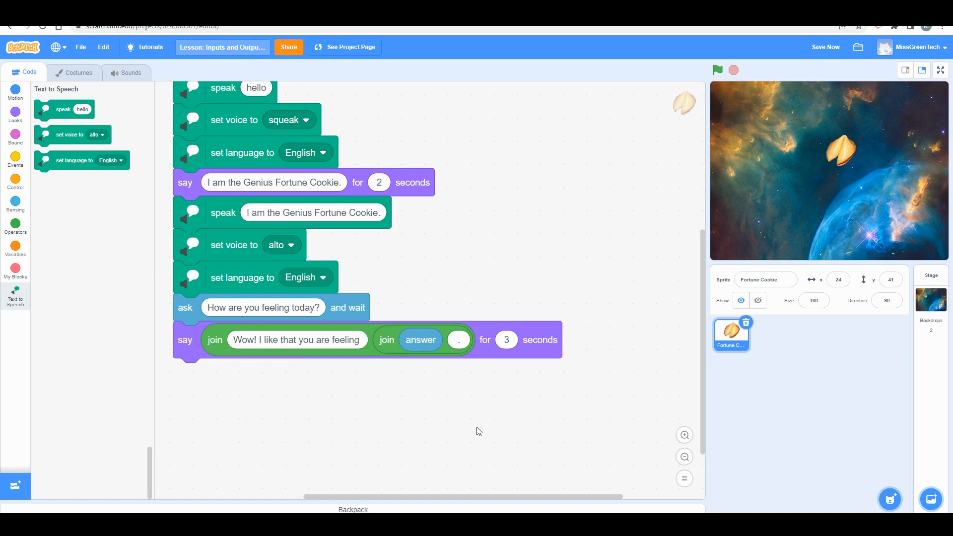
mouse_move(512, 428)
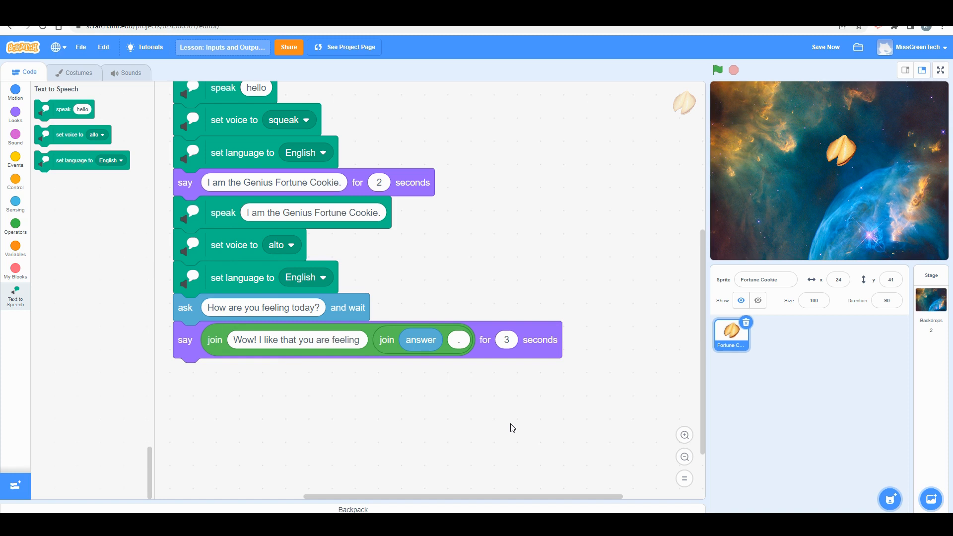
mouse_move(819, 50)
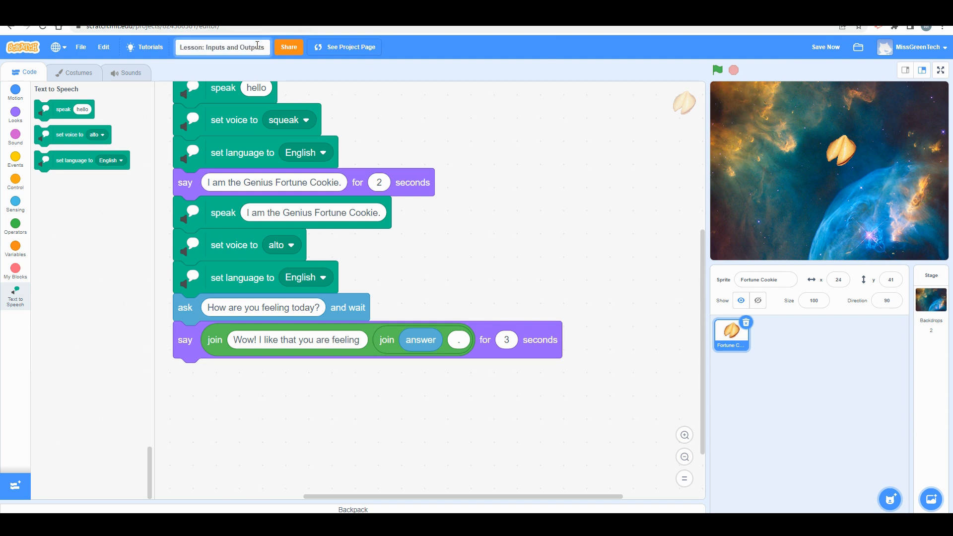
click(825, 47)
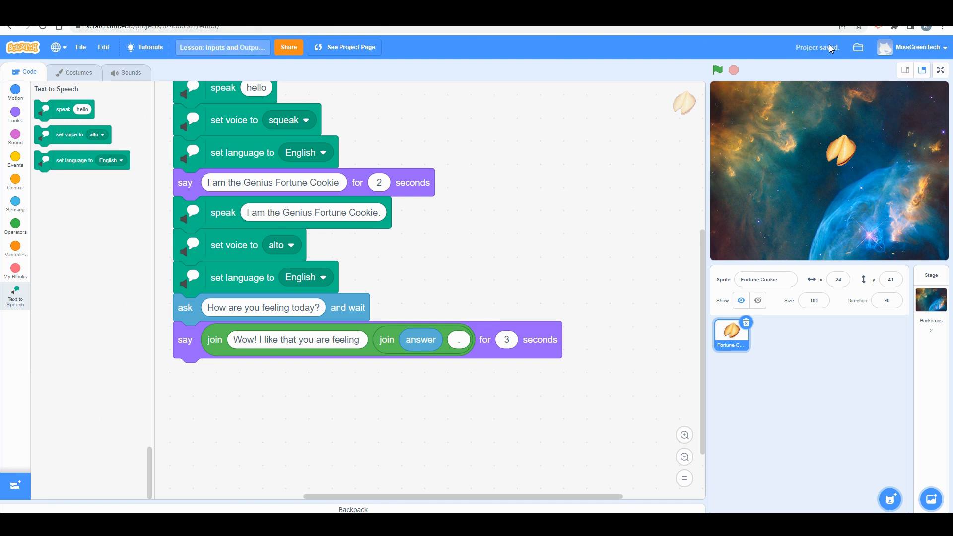
mouse_move(858, 50)
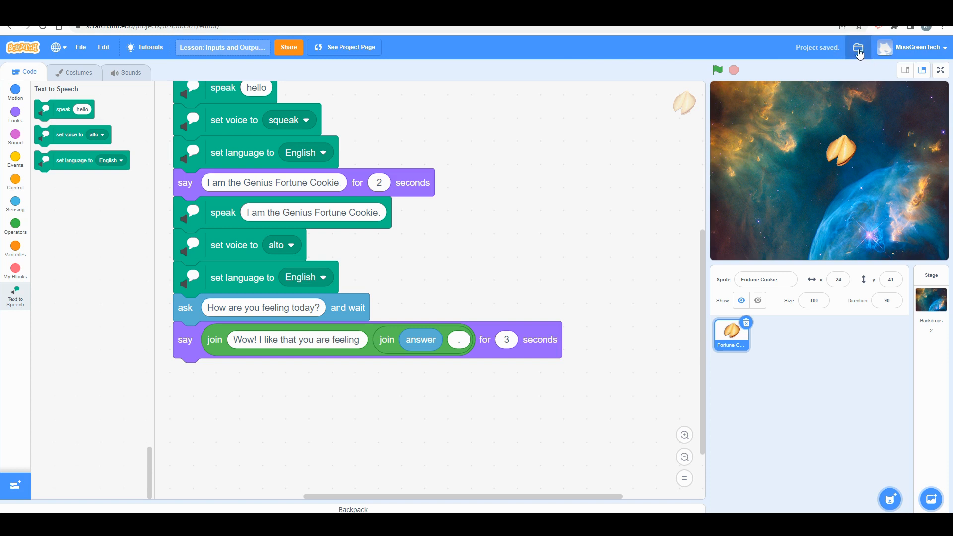
click(858, 48)
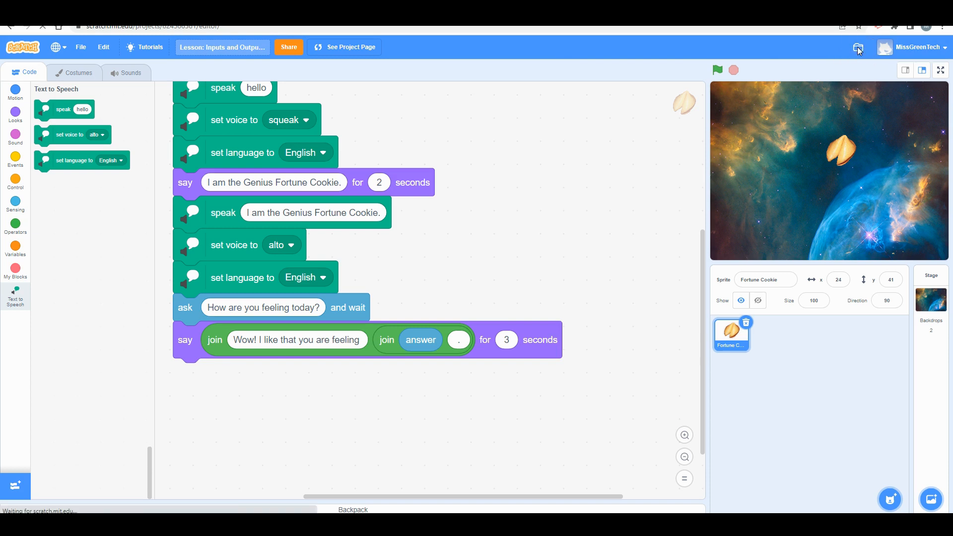
click(857, 48)
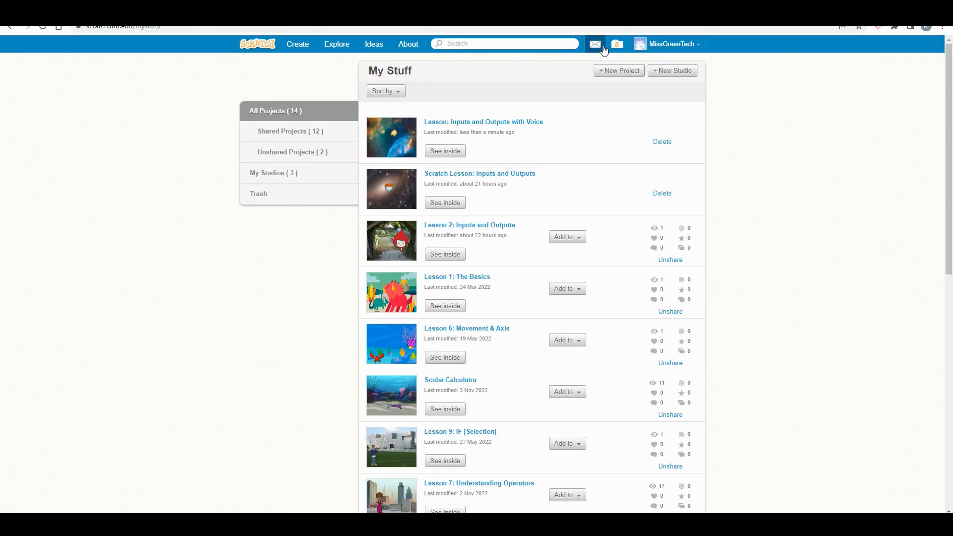
mouse_move(617, 46)
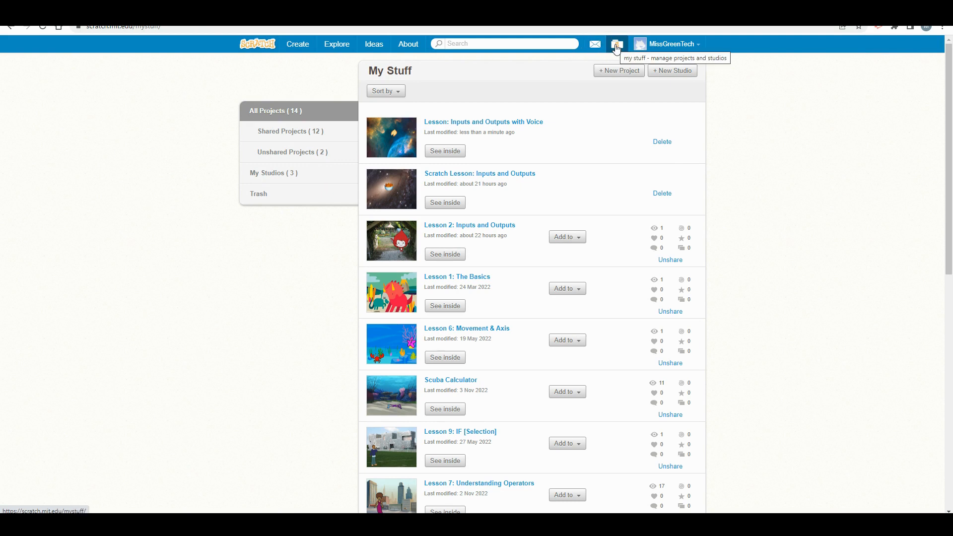